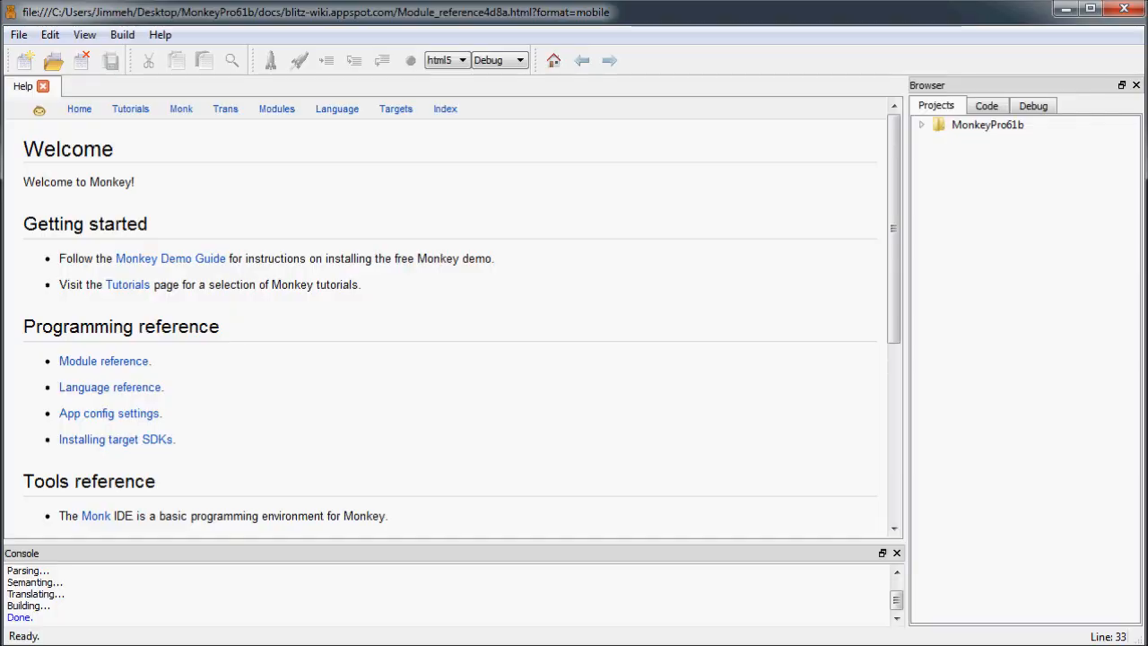
pyautogui.moveTo(236, 203)
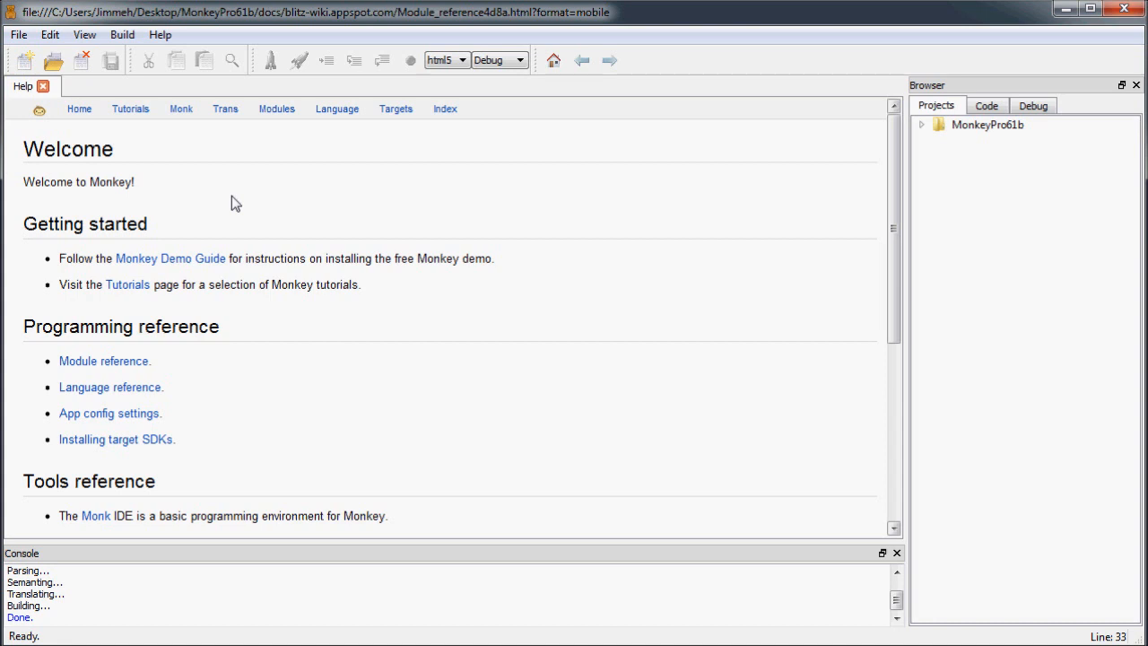
pyautogui.moveTo(188, 161)
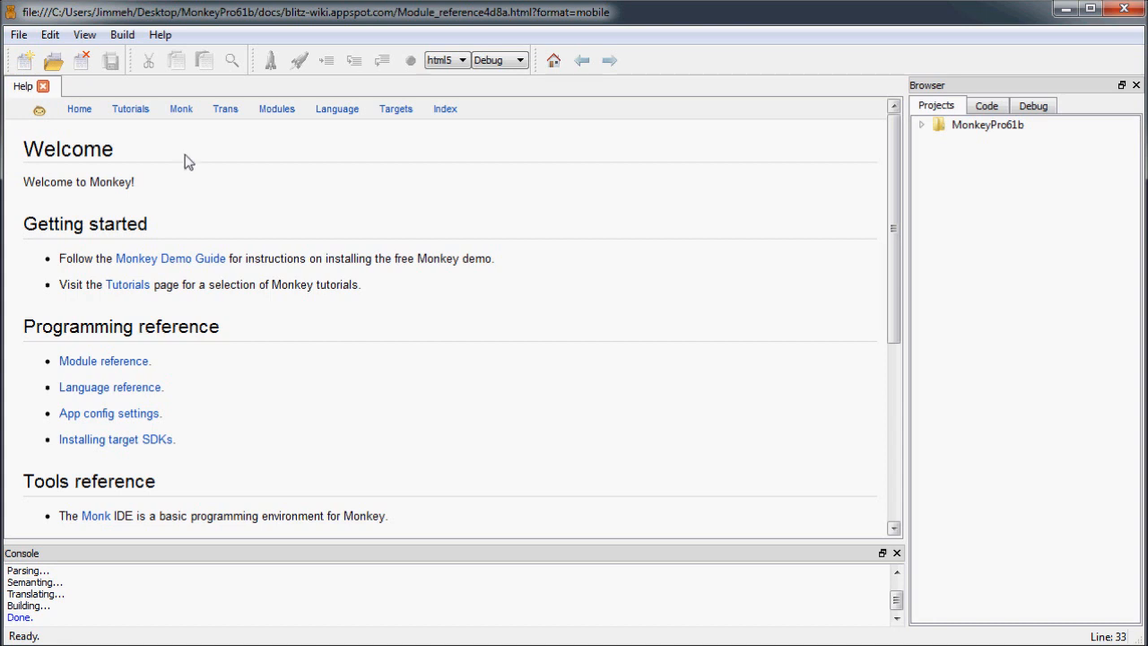
# Create a new source file named mojo.monkey in the Tutorial folder.
pyautogui.click(23, 60)
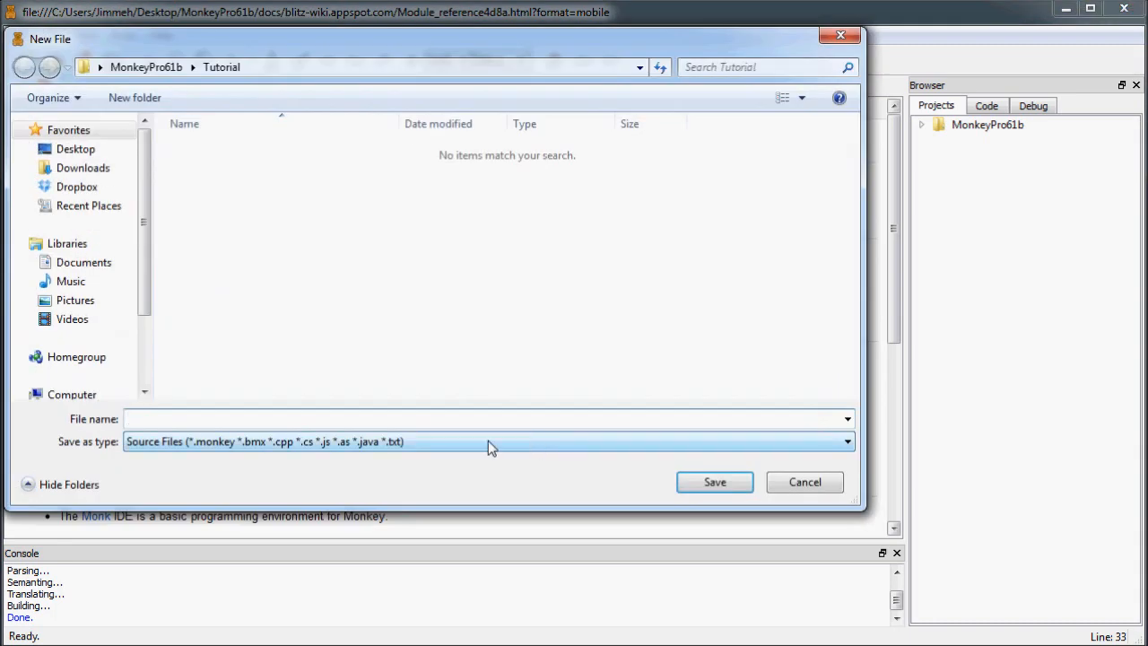
pyautogui.write('mo')
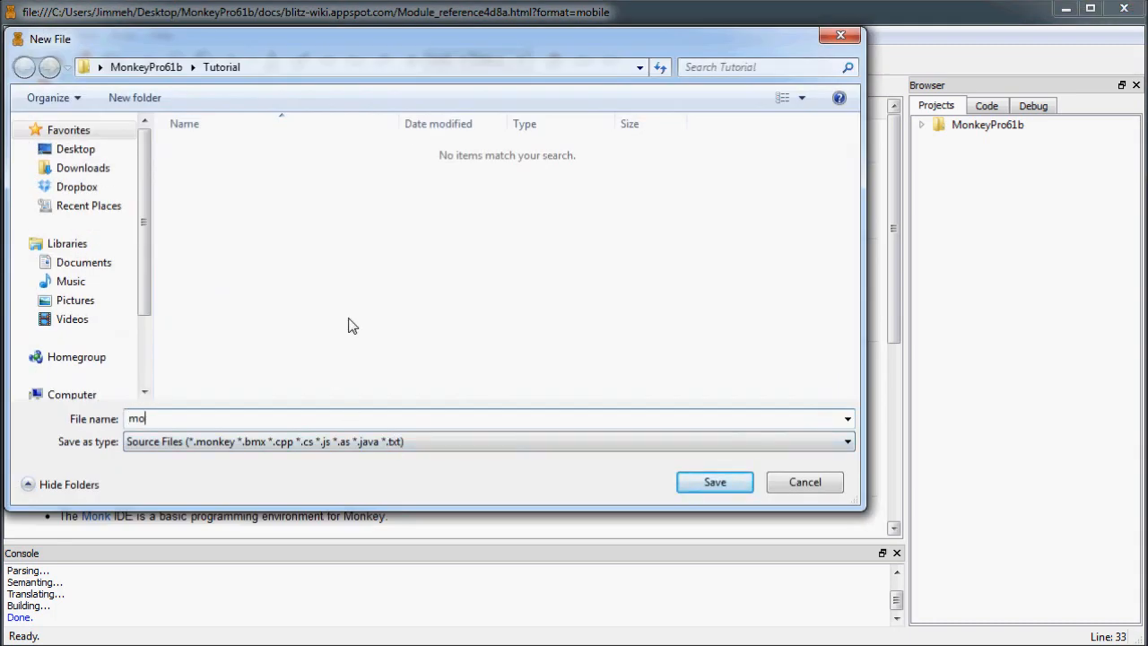
pyautogui.write('jo')
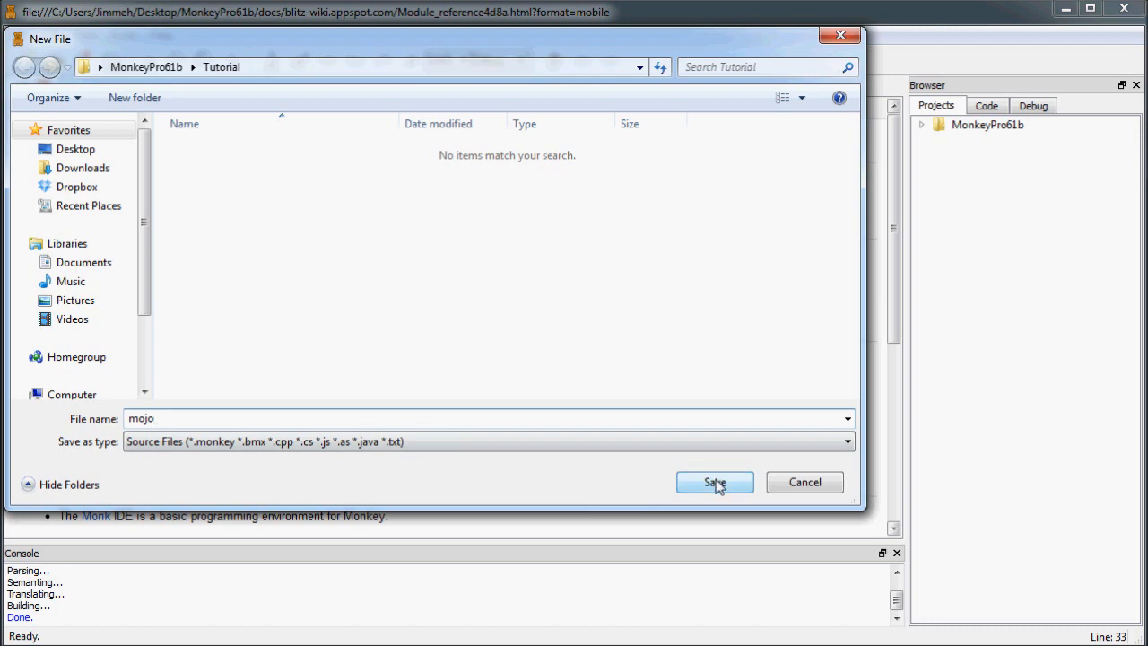
pyautogui.click(714, 481)
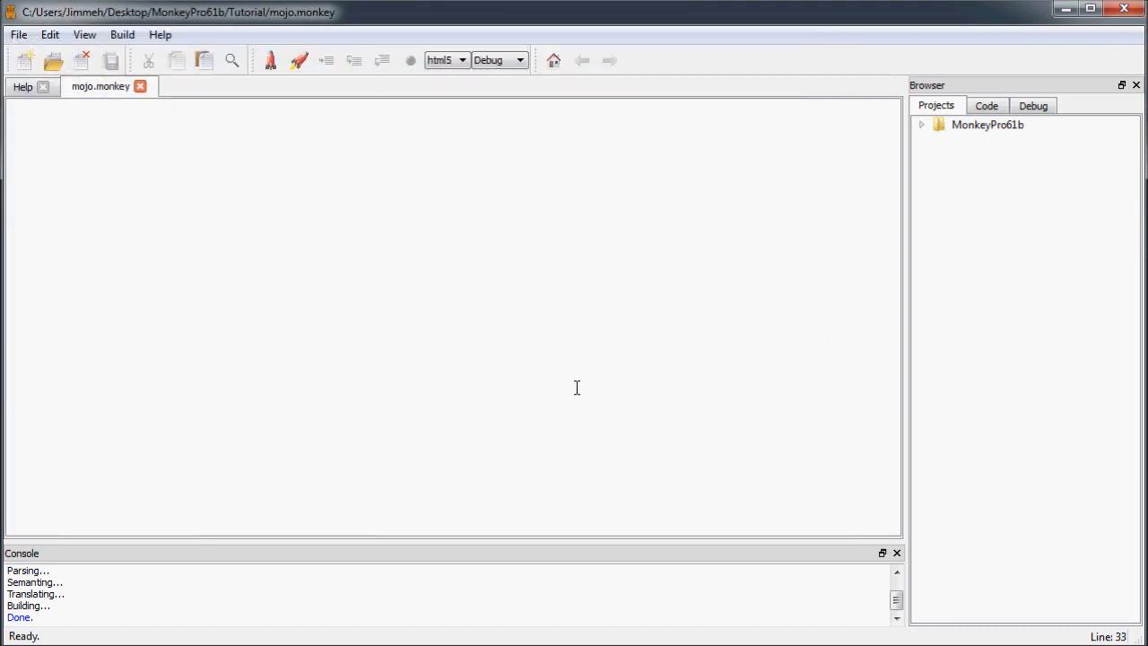
pyautogui.moveTo(348, 280)
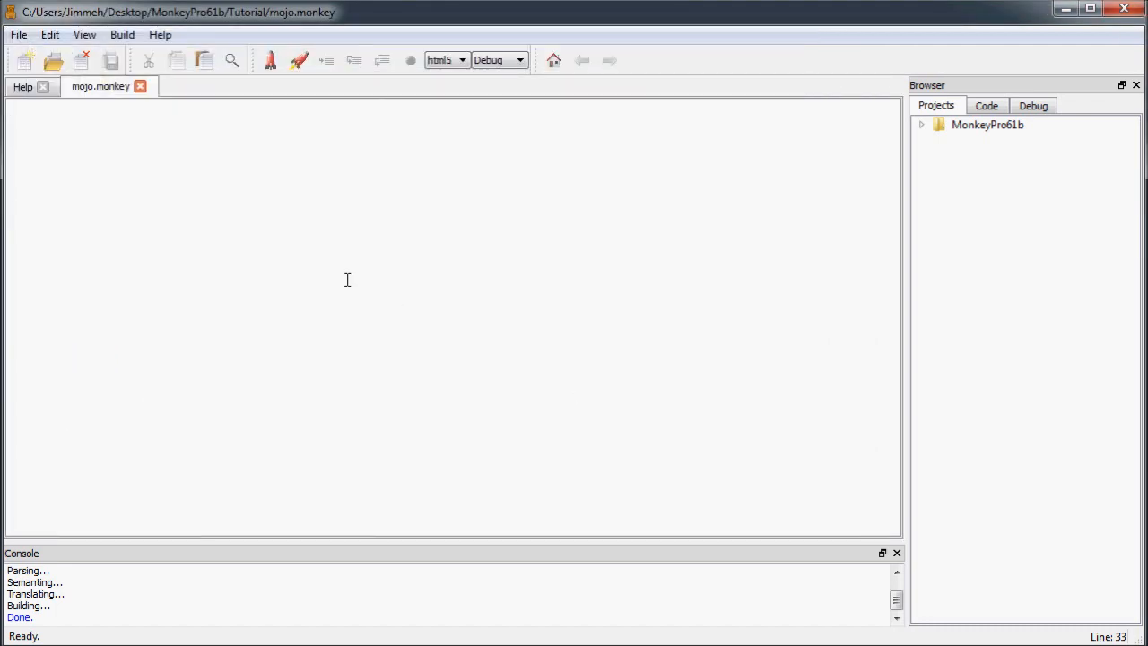
# Add an Import mojo line at the top of the empty file.
pyautogui.press('Ctrl+A')
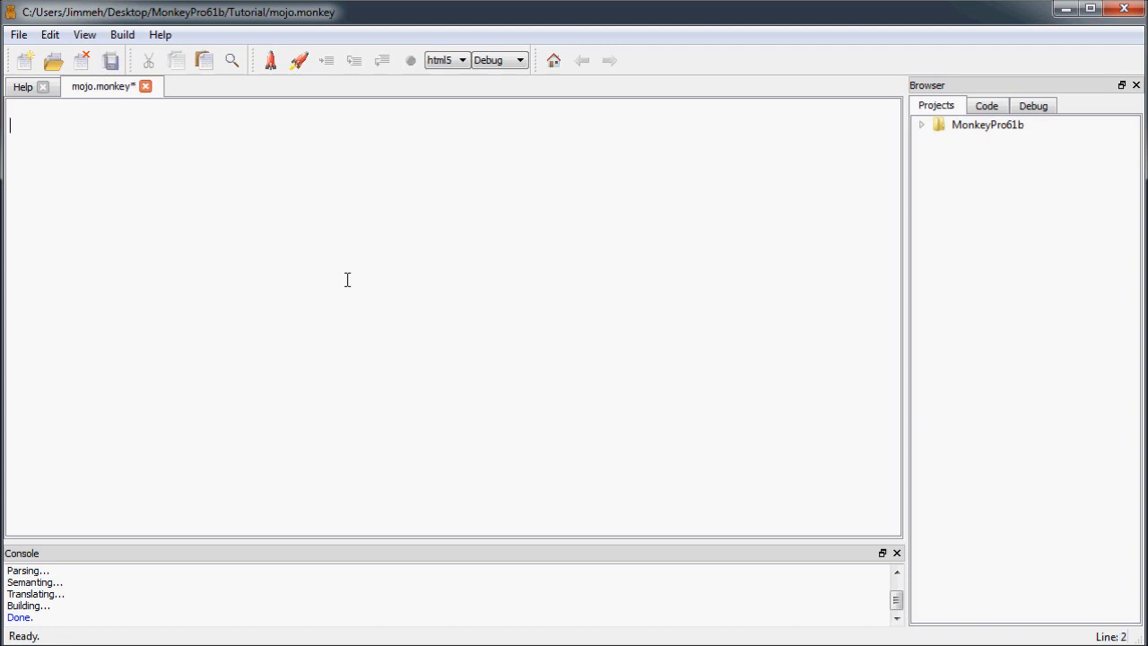
pyautogui.write('Imp')
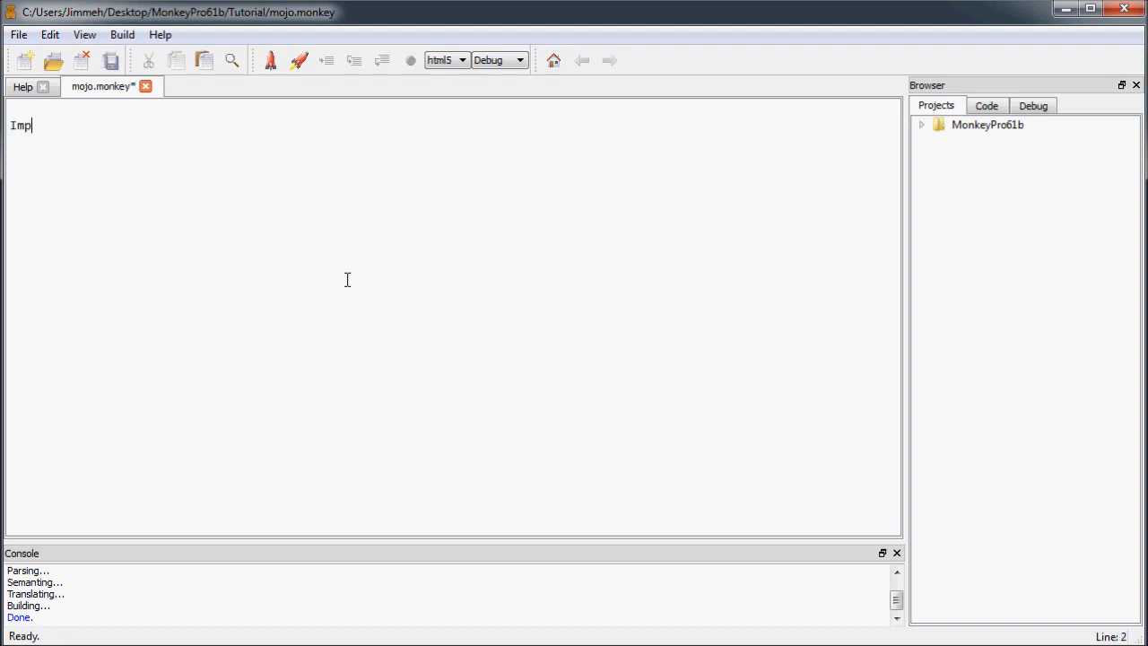
pyautogui.write('ort mojo')
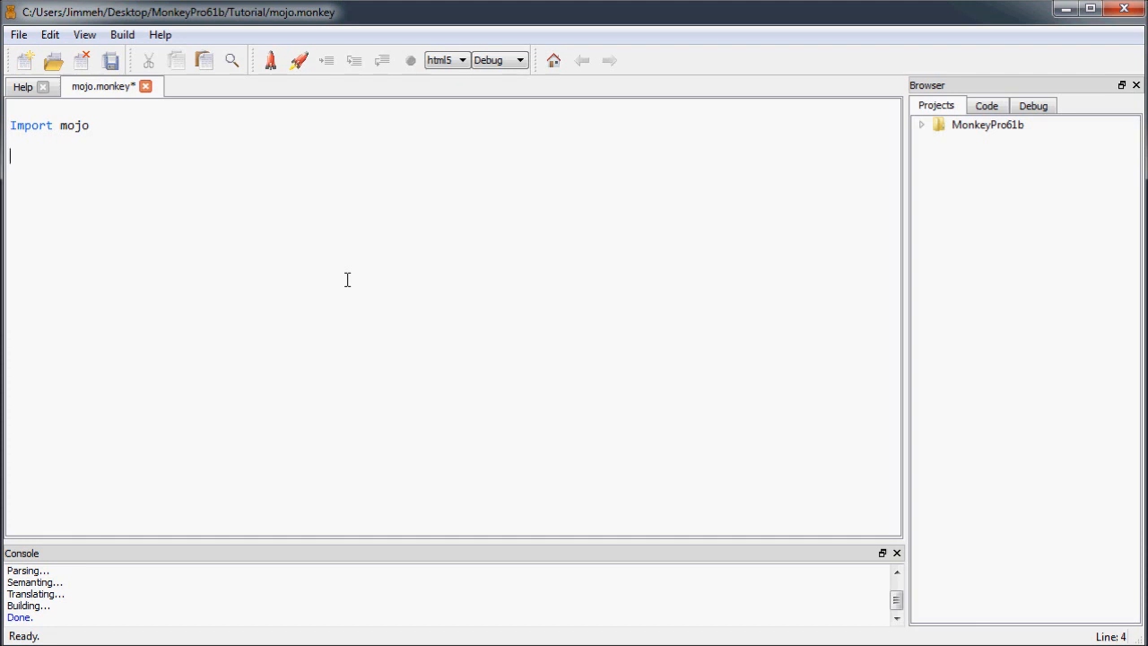
# Declare Class MyGame Extends App, closed with End.
pyautogui.write('Cl')
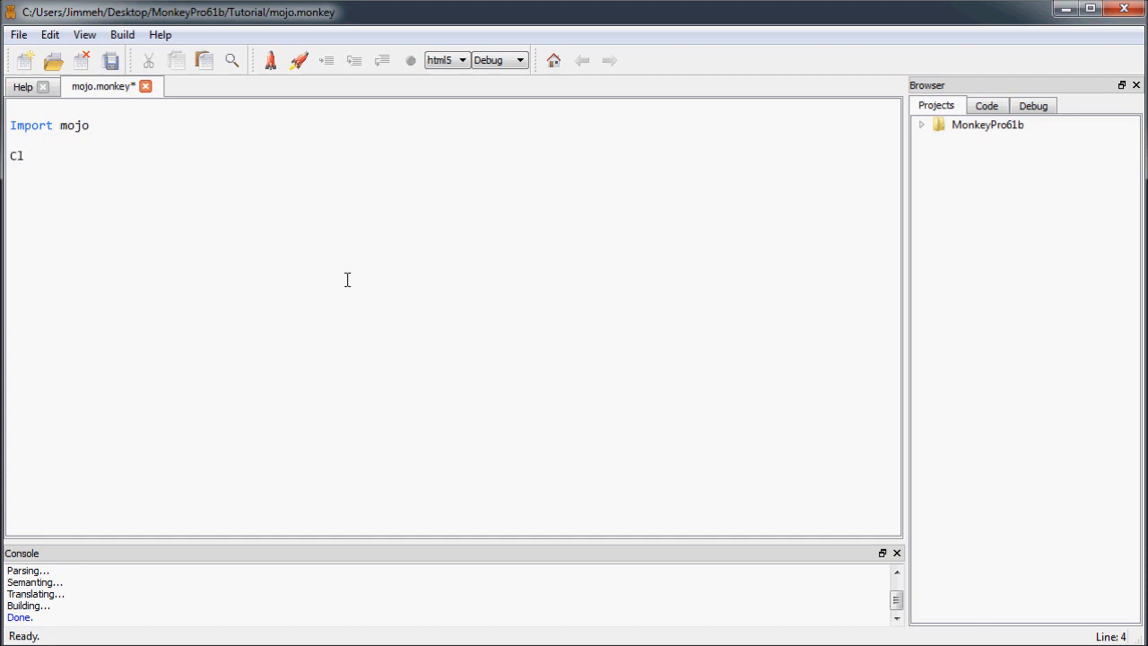
pyautogui.write('ass')
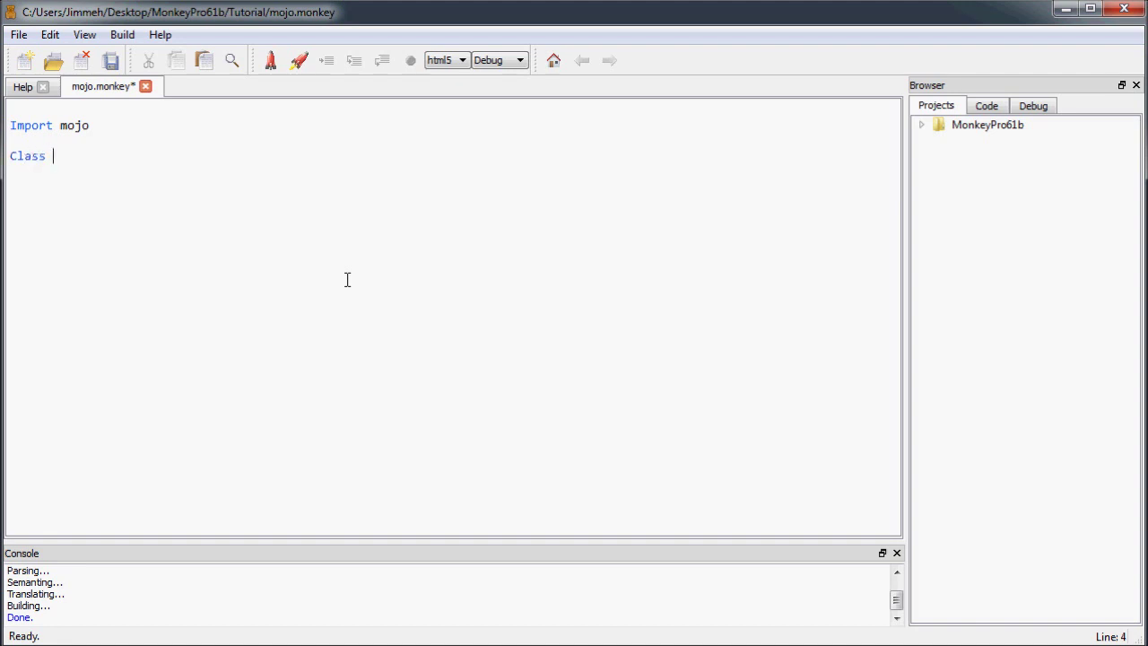
pyautogui.write('MyGame')
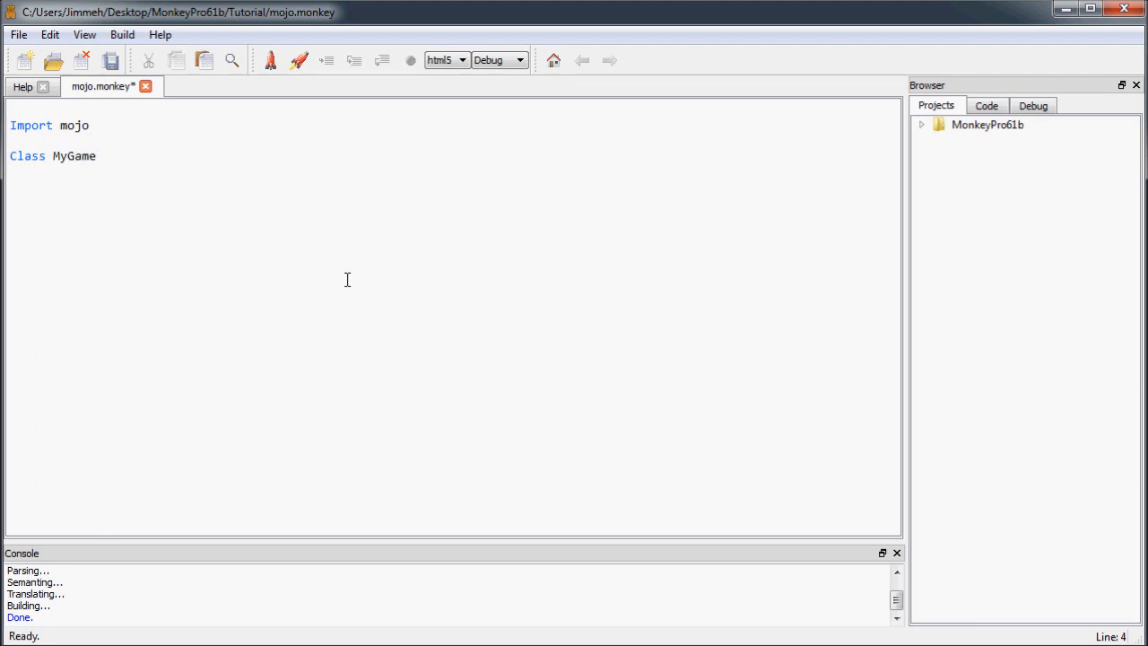
pyautogui.write('Extends')
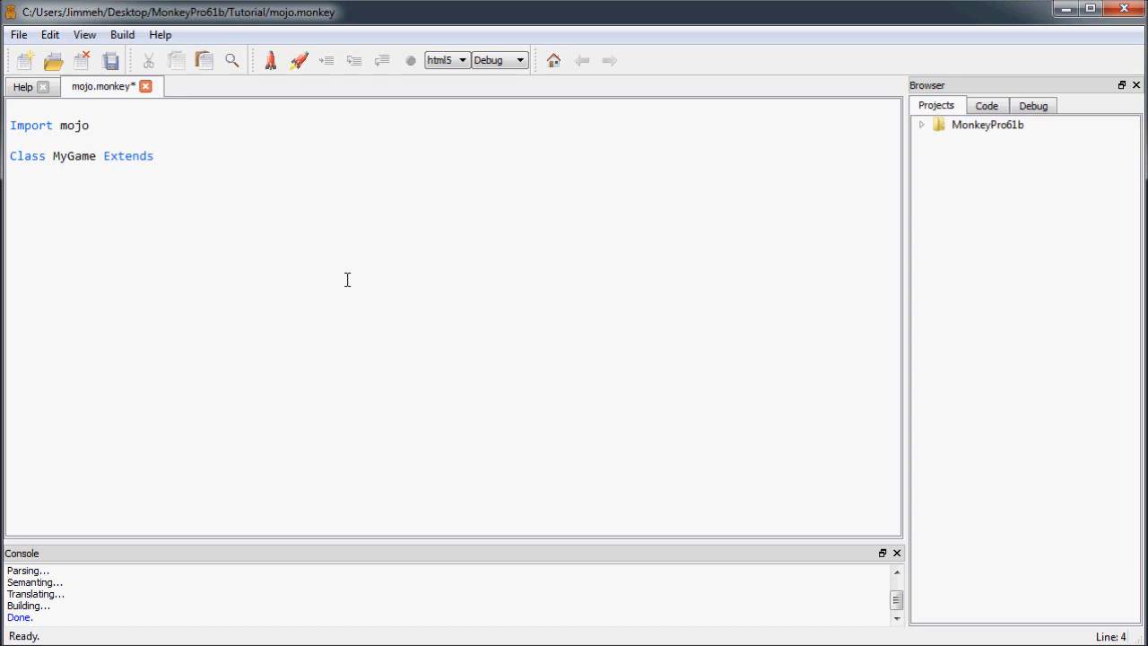
pyautogui.write('App')
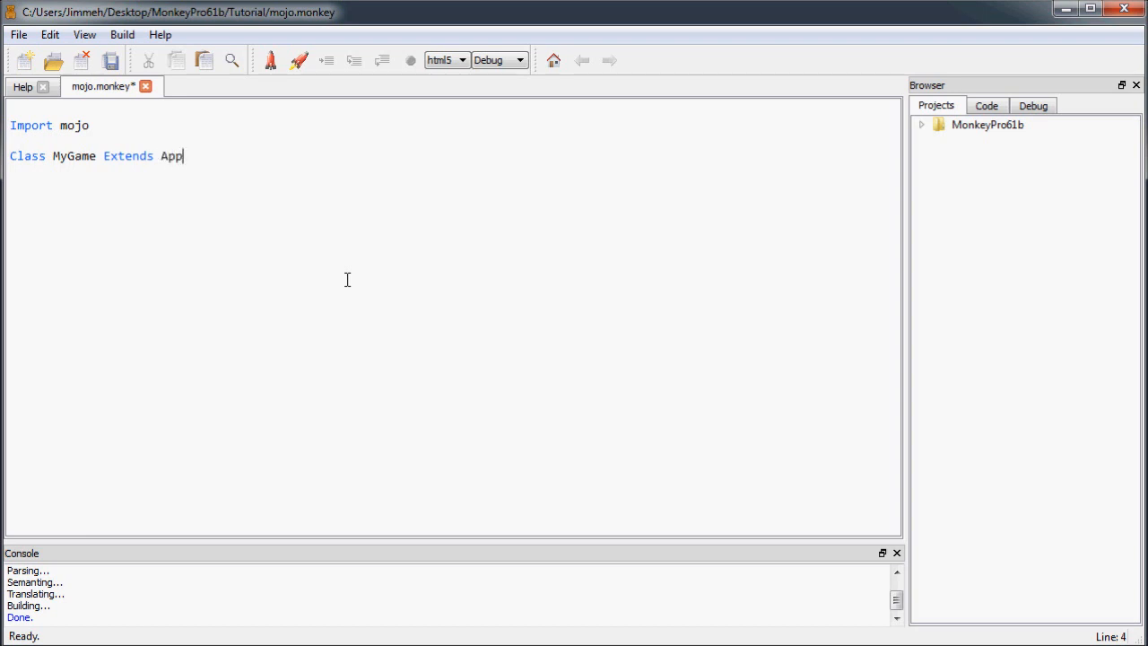
pyautogui.press('Return')
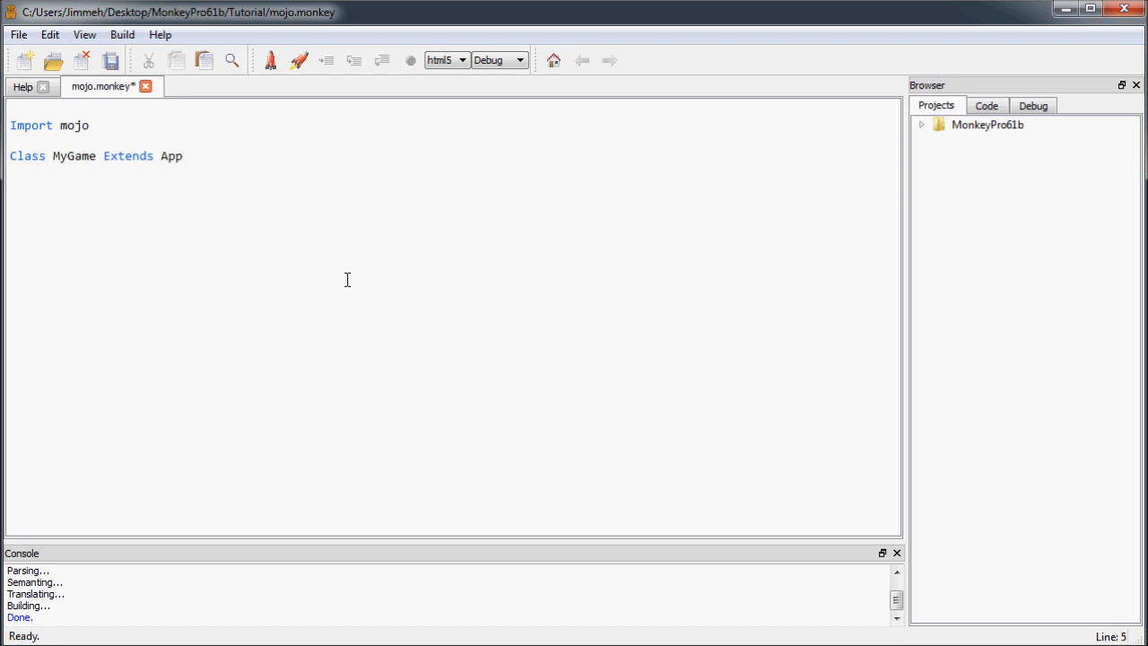
pyautogui.write('End')
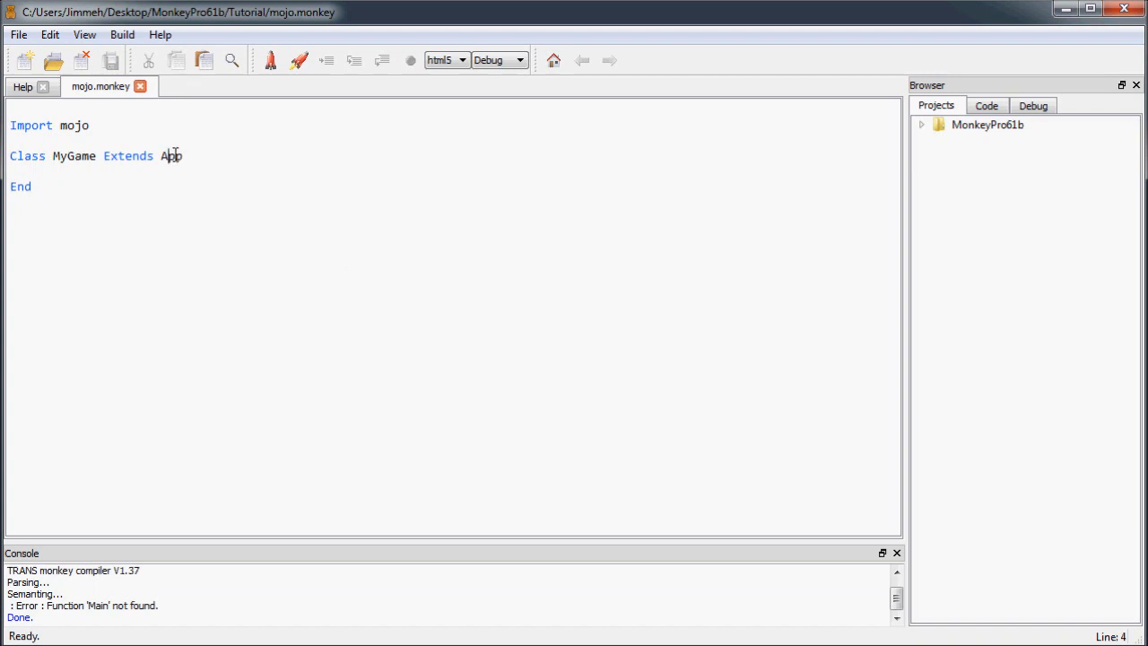
# Add an empty Method OnCreate() block inside MyGame.
pyautogui.doubleClick(172, 154)
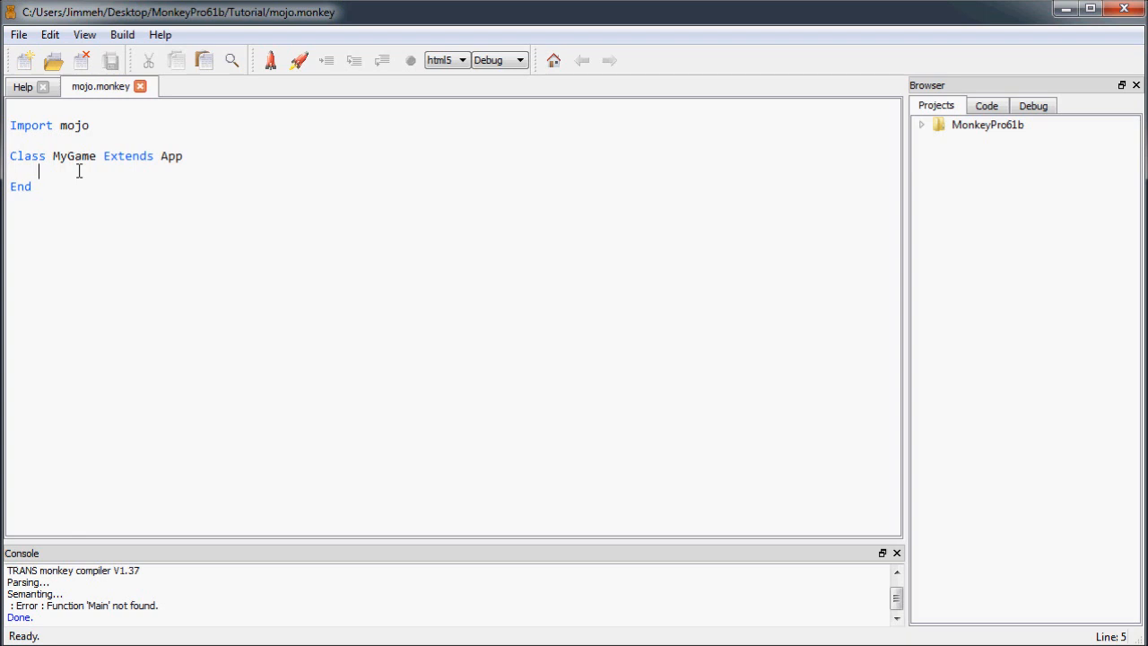
pyautogui.write('M')
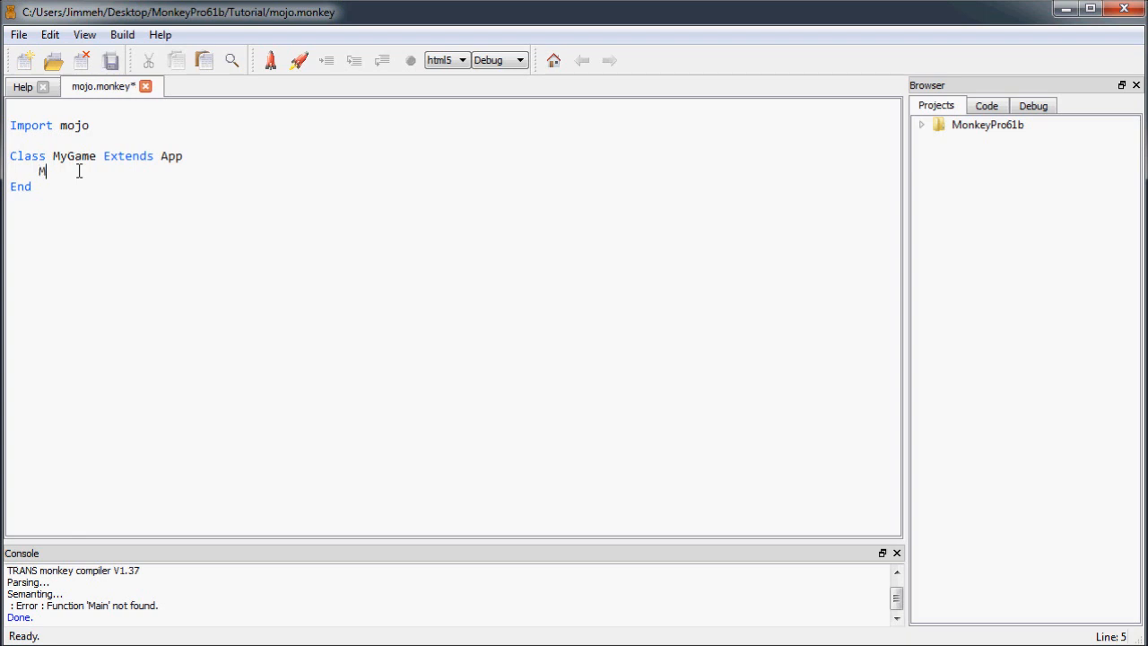
pyautogui.write('ethod OnCreate(')
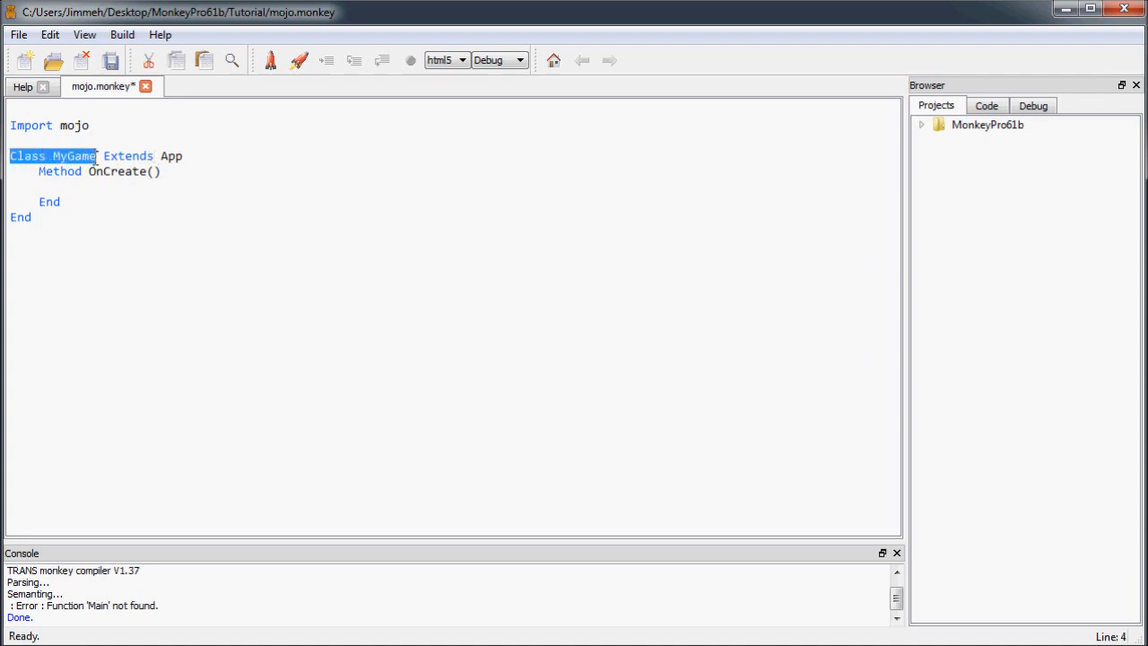
pyautogui.click(101, 172)
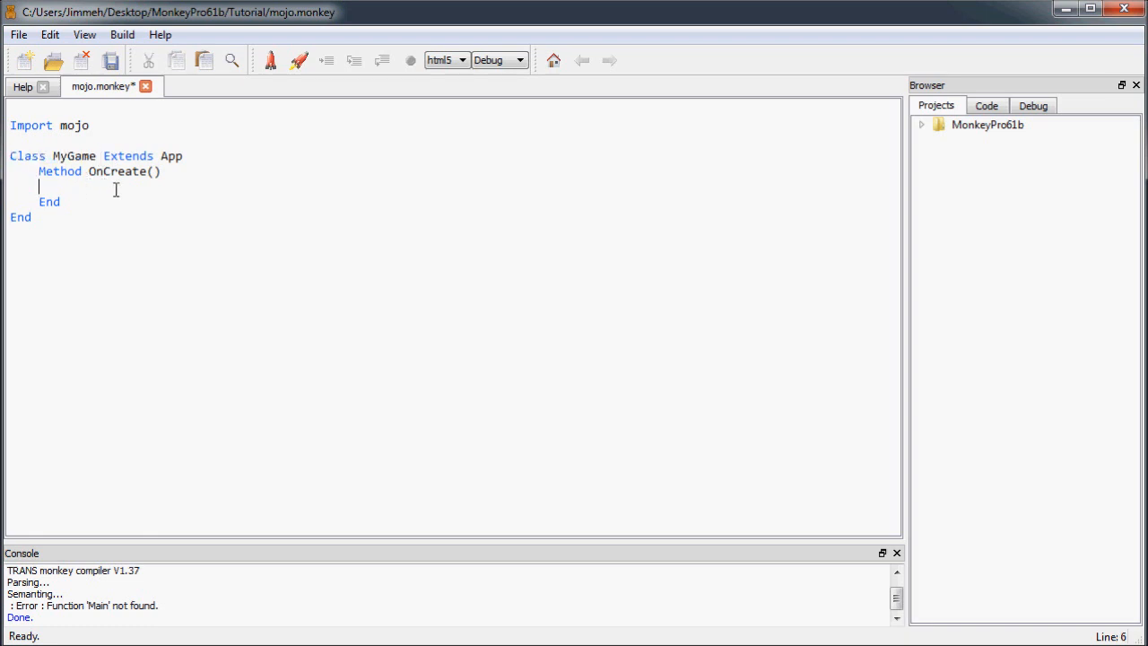
pyautogui.moveTo(136, 192)
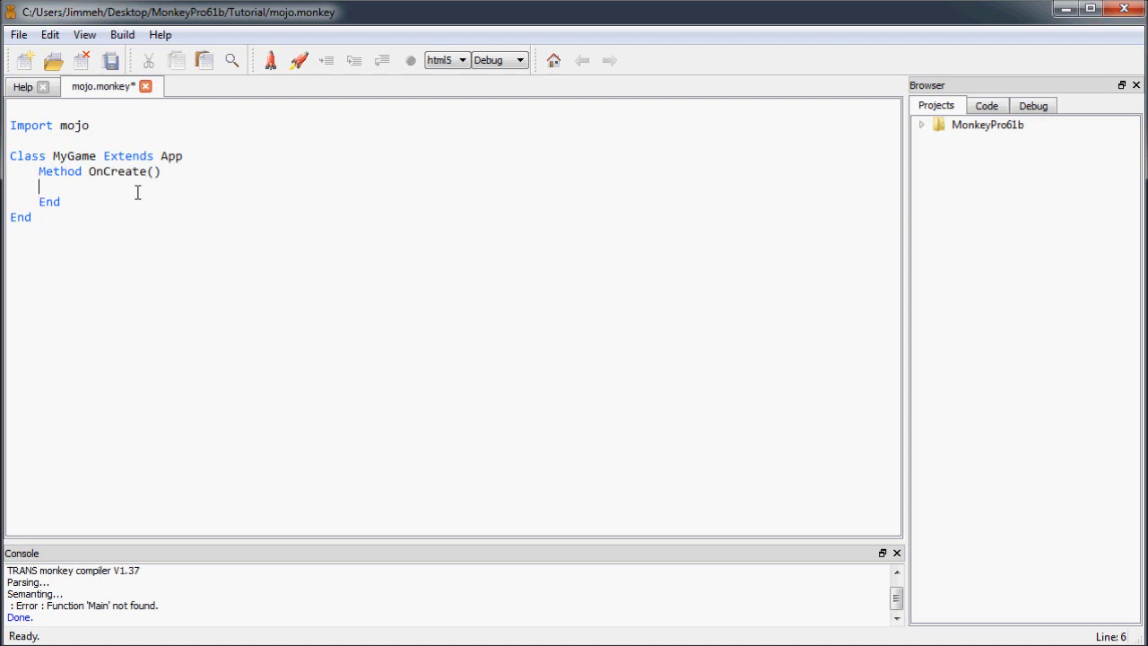
pyautogui.moveTo(296, 247)
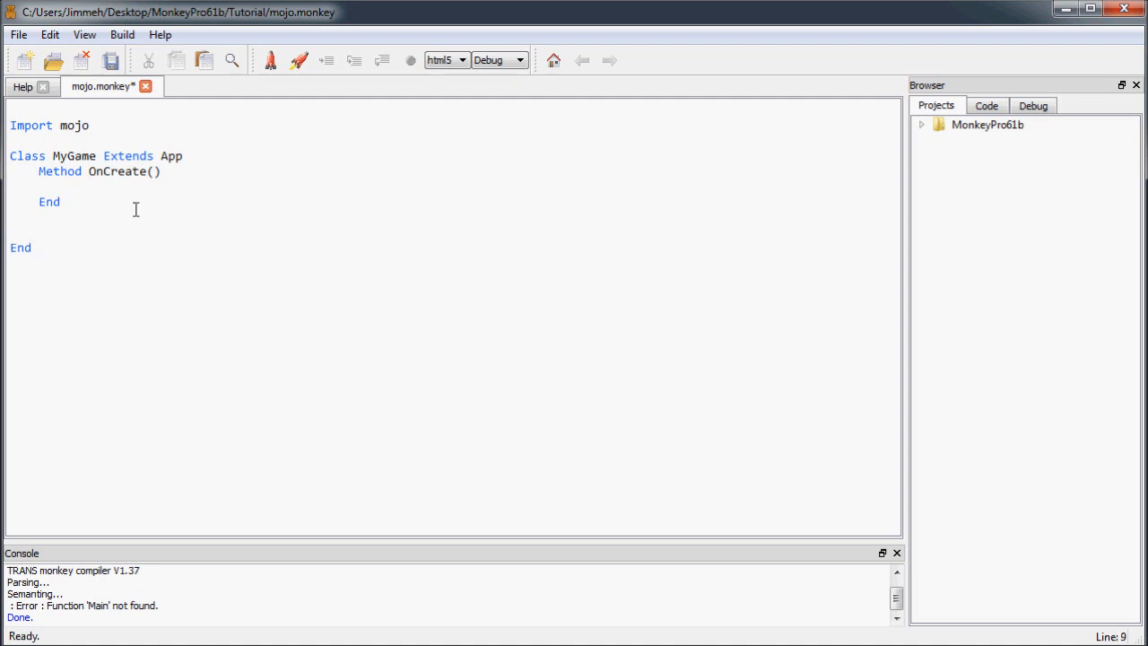
# Add an empty Method OnUpdate() block and make room for the next method.
pyautogui.write('Method OnUpd')
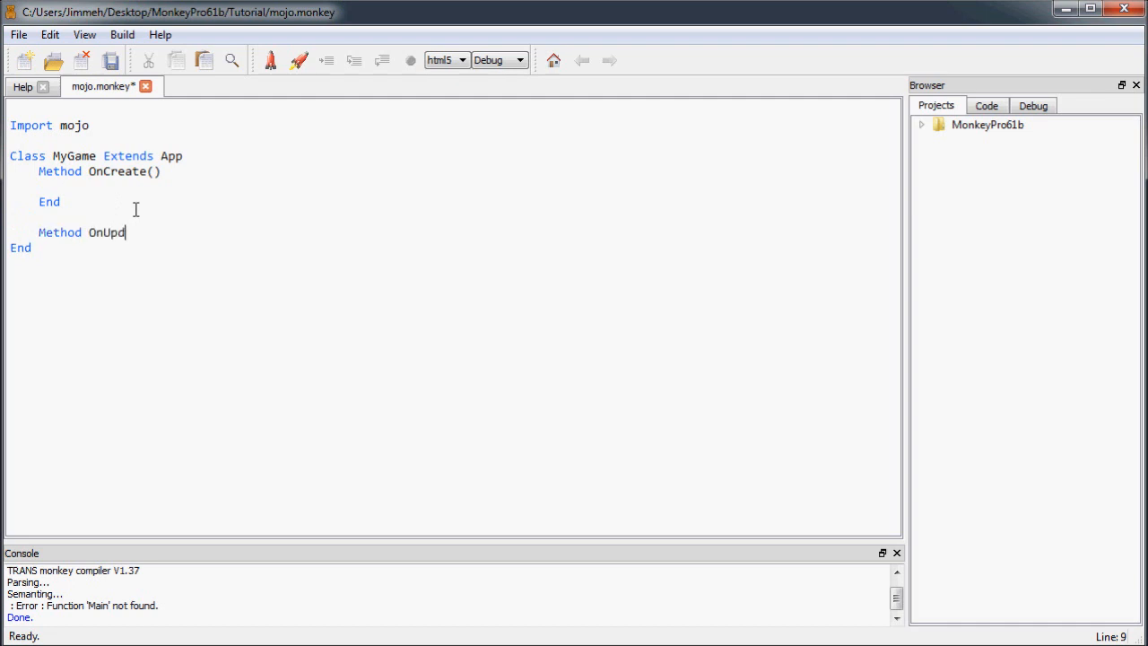
pyautogui.write('ate()')
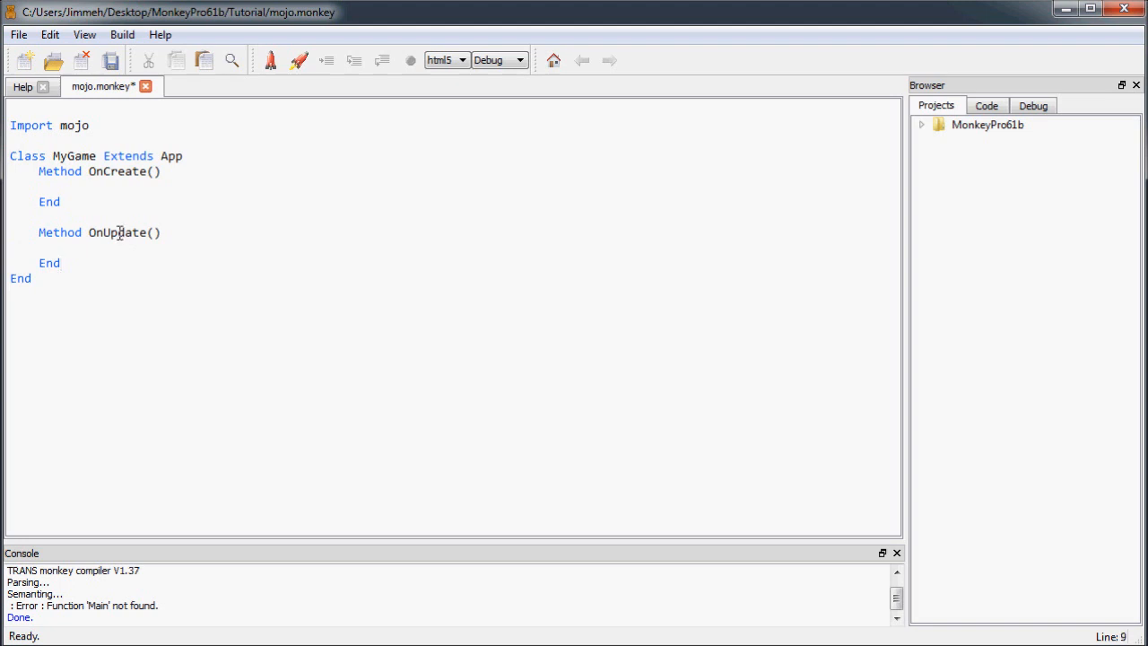
pyautogui.click(93, 262)
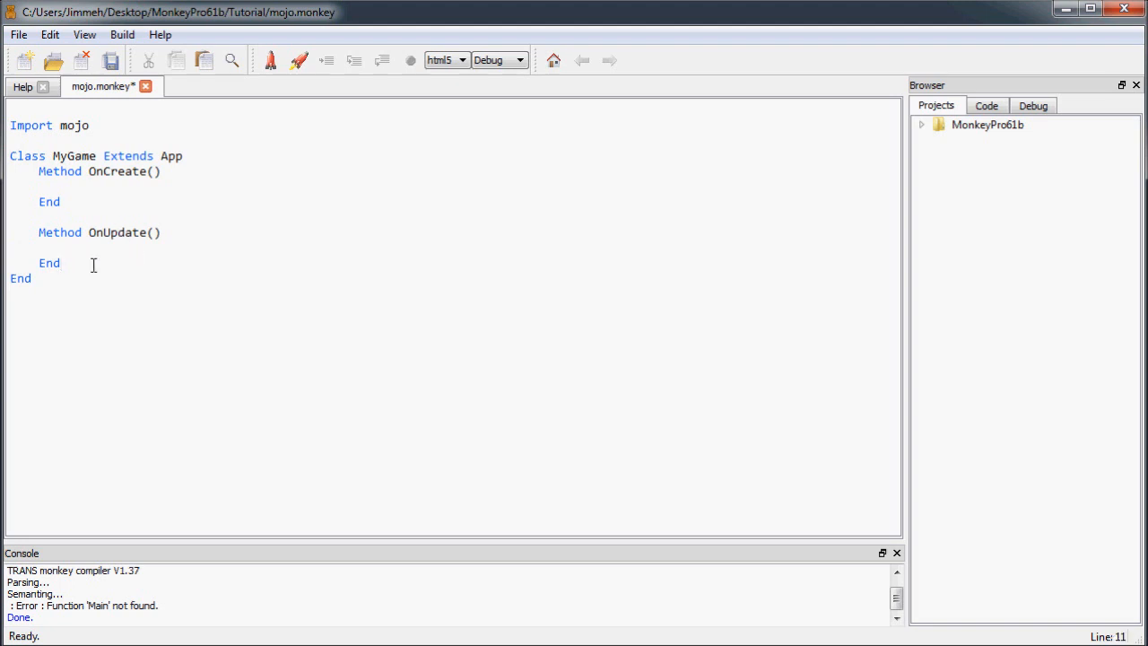
pyautogui.click(65, 262)
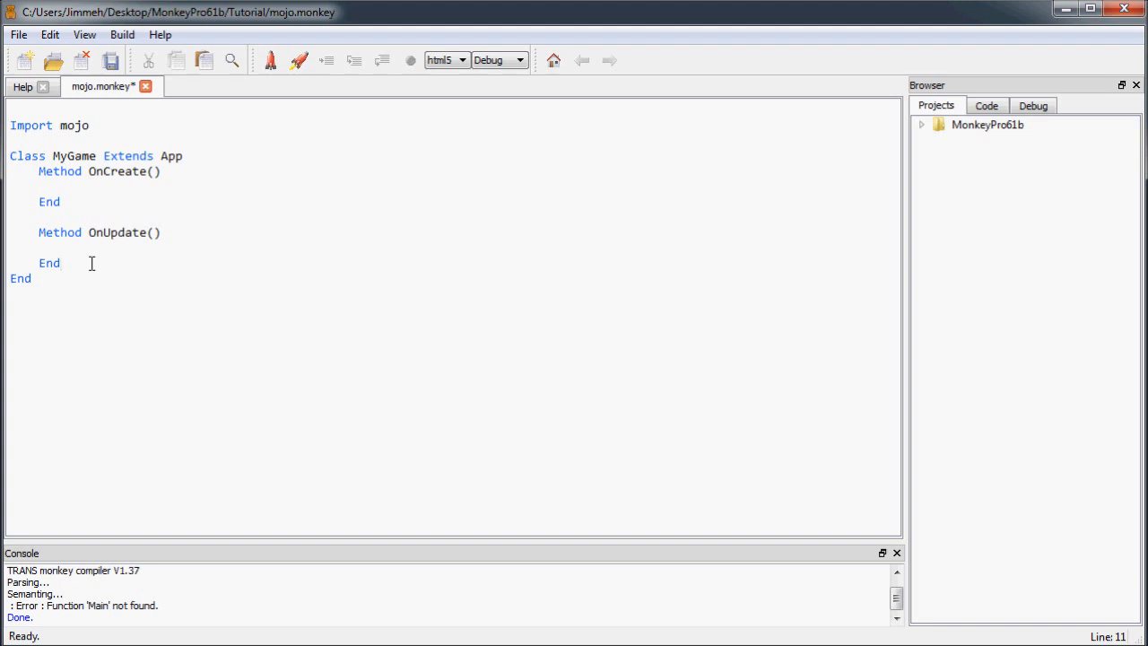
pyautogui.press('Return')
pyautogui.write('Method')
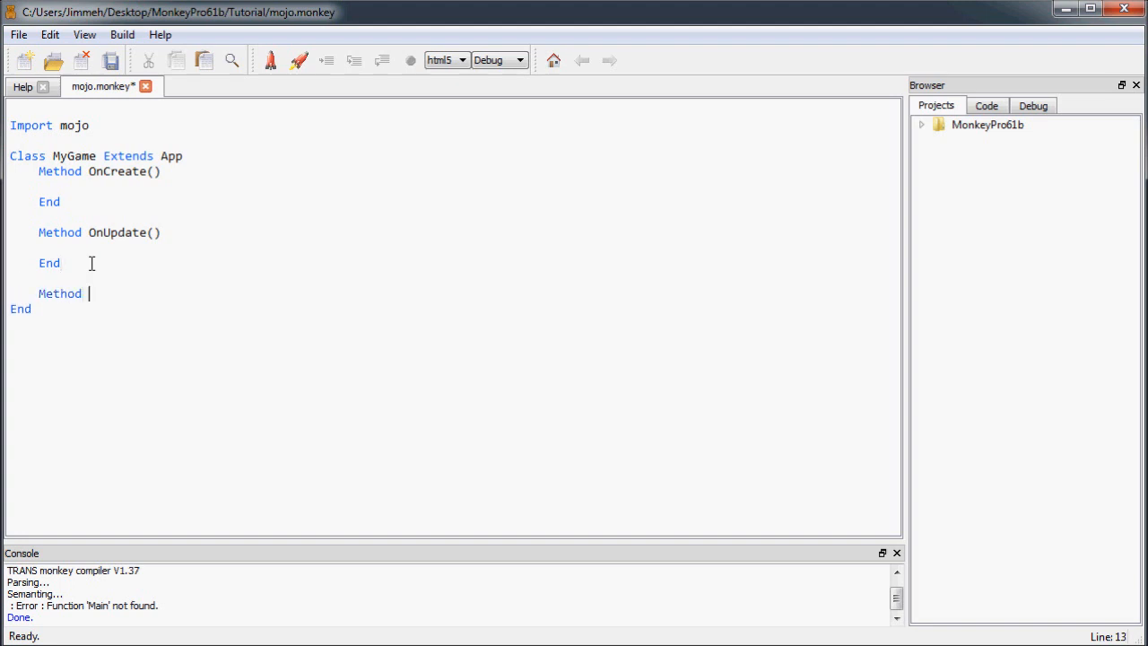
# Add an empty Method OnRender() block after OnUpdate.
pyautogui.write('OnRender')
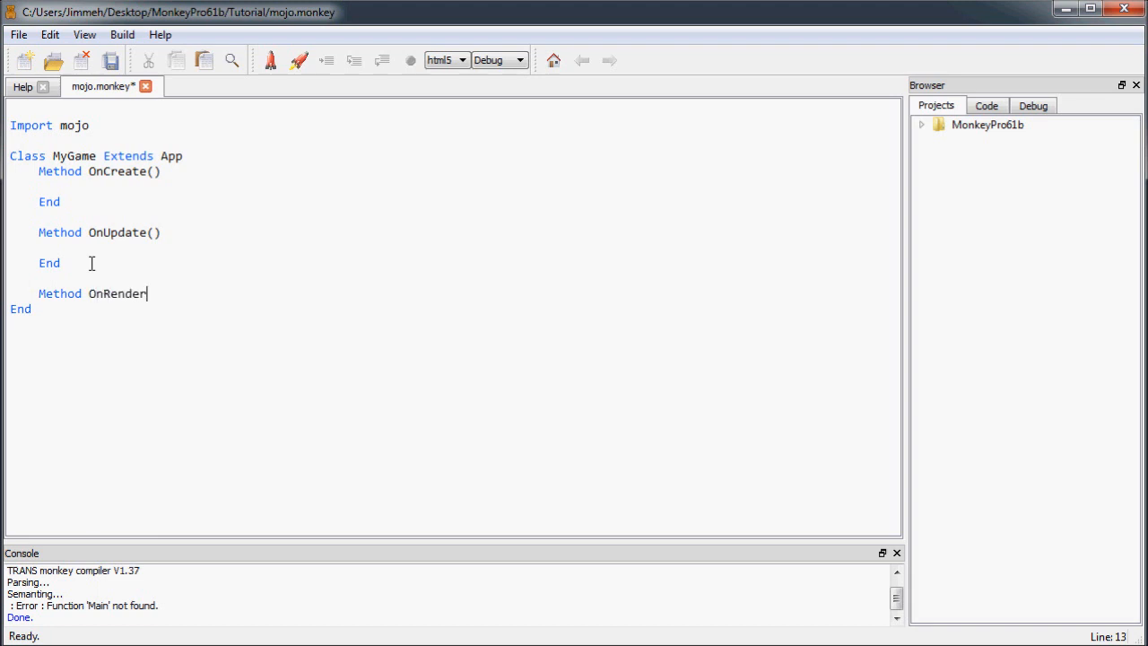
pyautogui.write('()')
pyautogui.write('End')
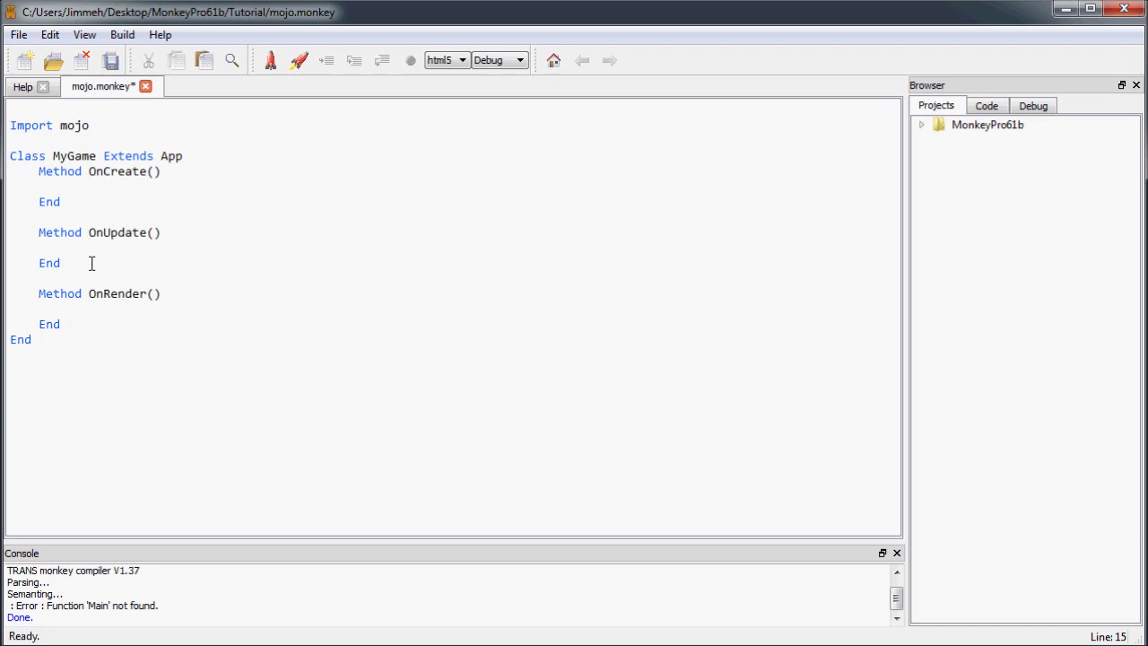
pyautogui.click(63, 323)
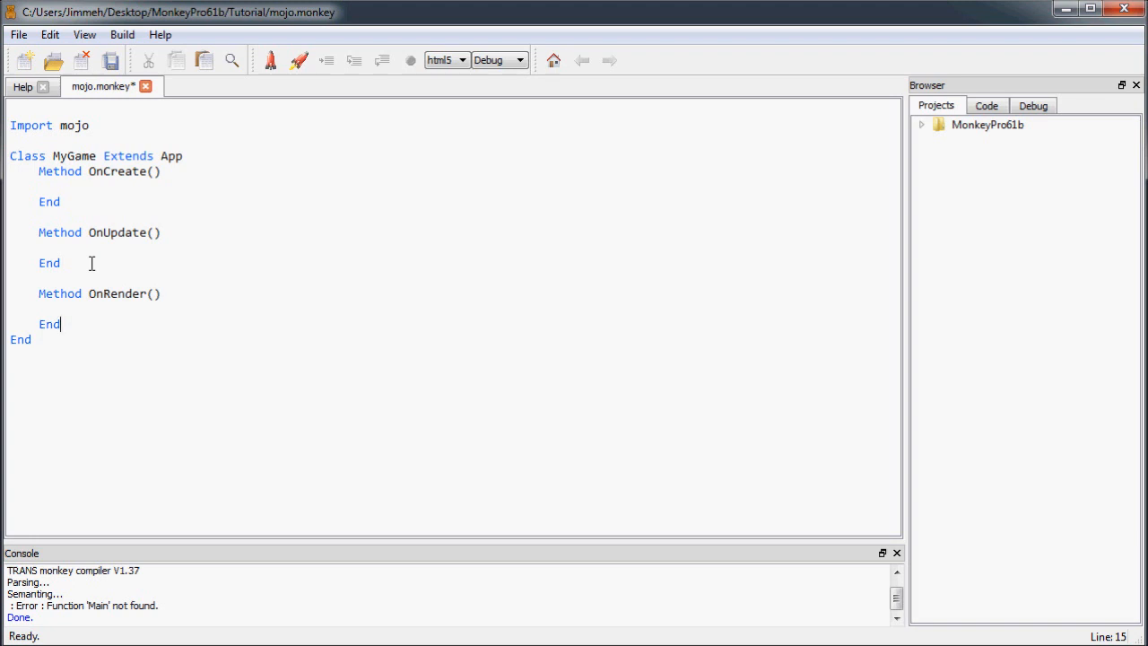
pyautogui.press('enter')
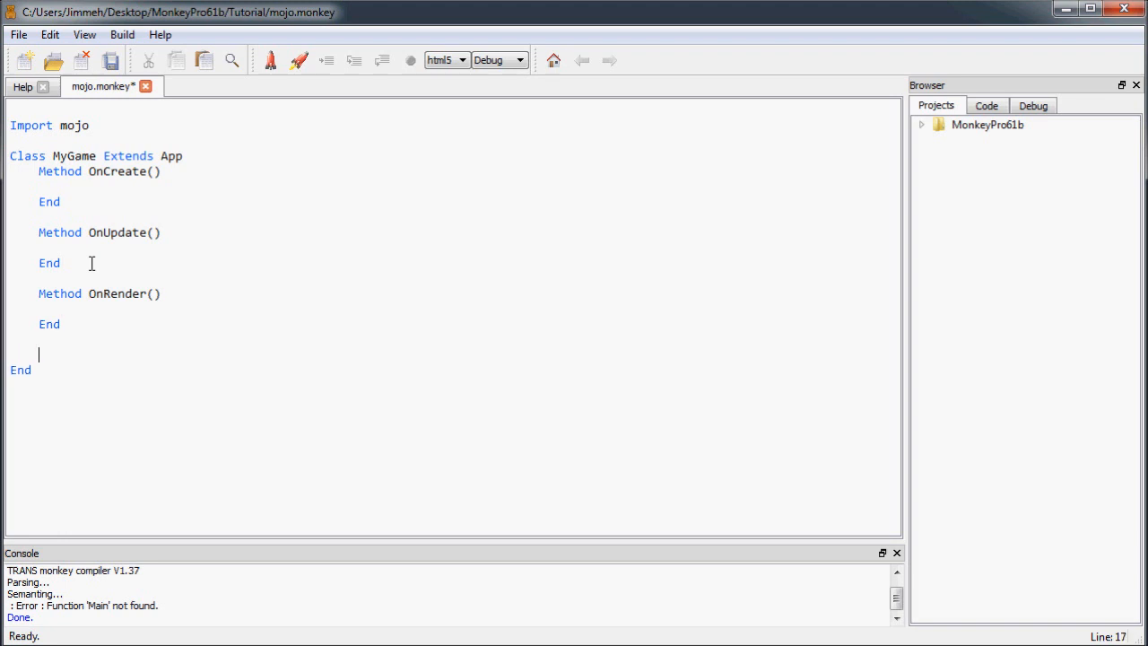
# Add an empty Method OnLoading() block after OnRender.
pyautogui.write('Method O')
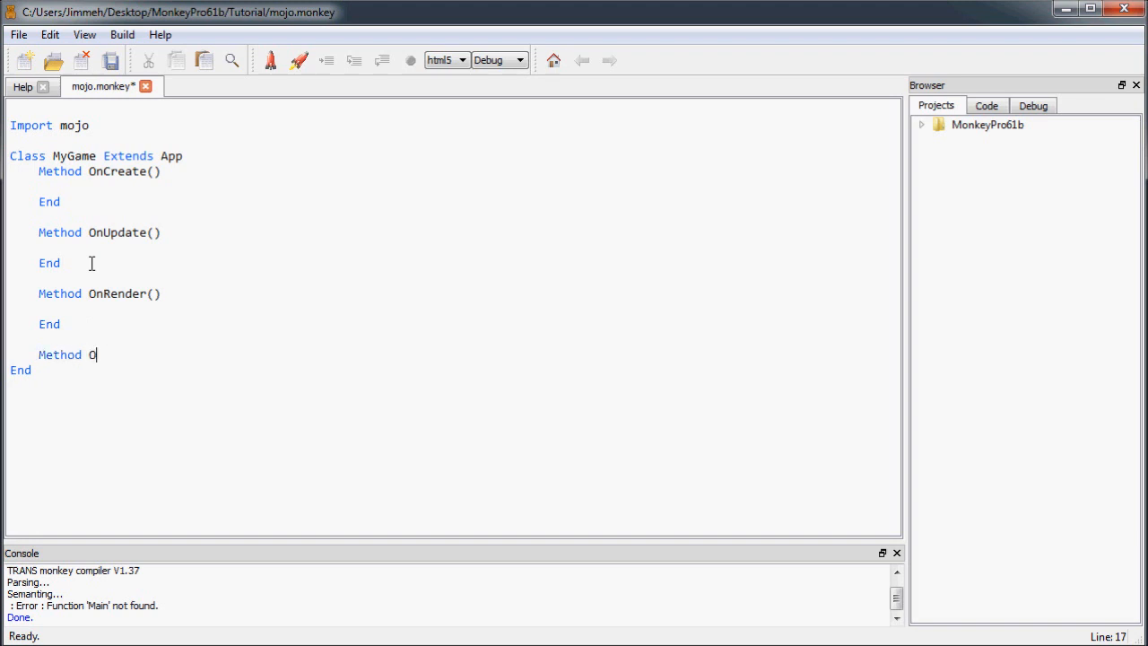
pyautogui.write('nLoading(')
pyautogui.write('End')
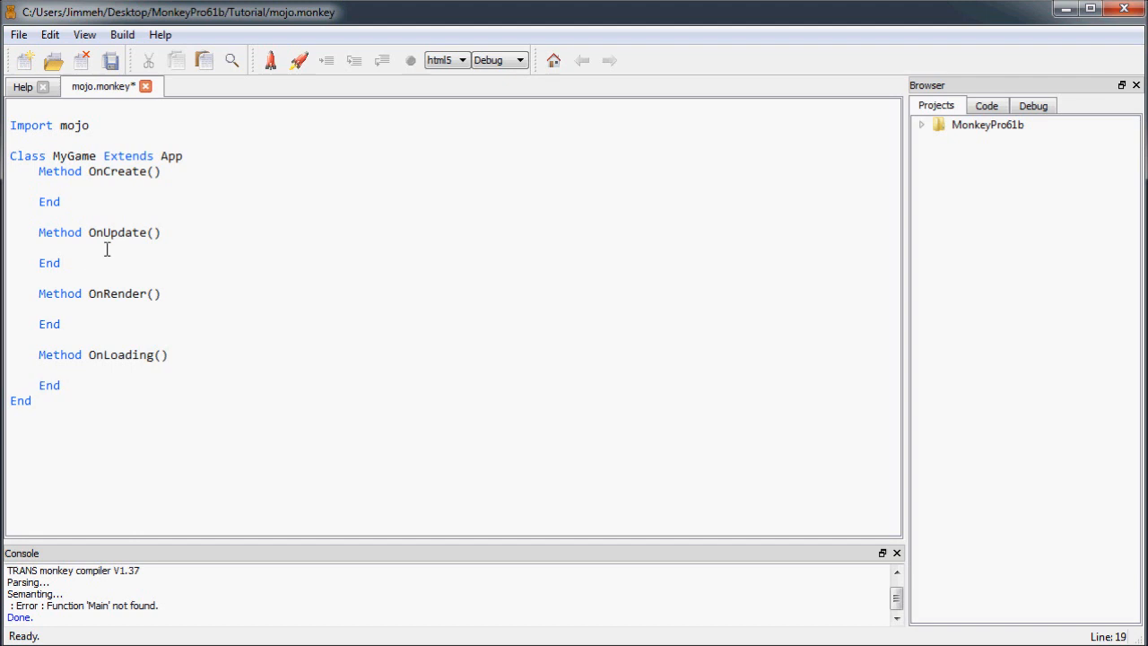
pyautogui.click(290, 438)
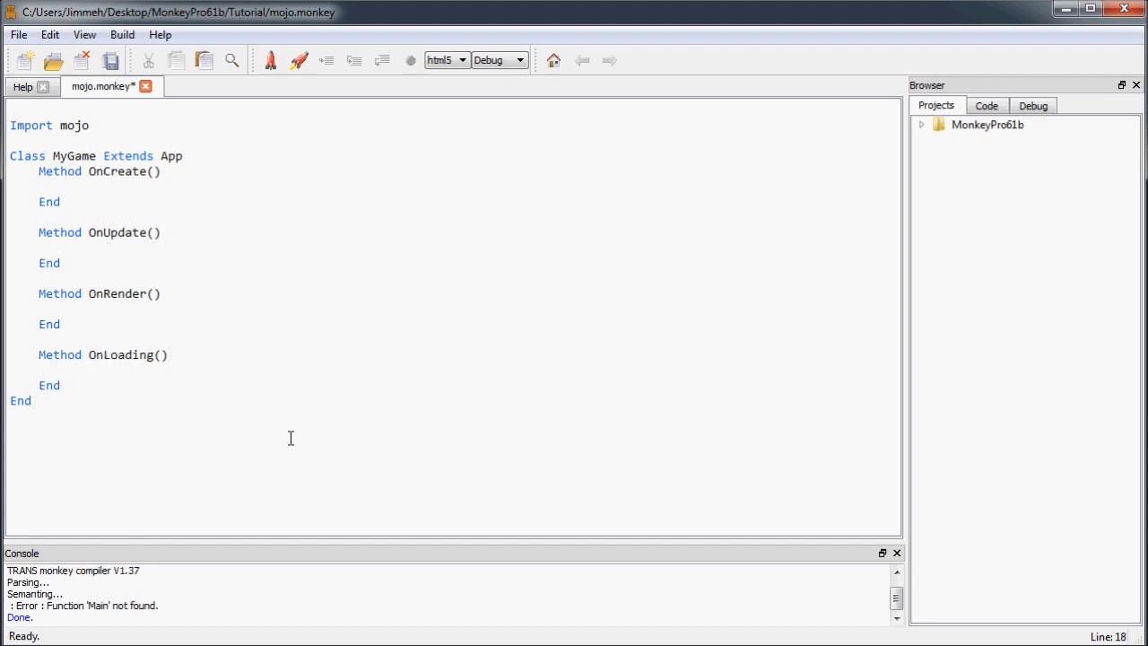
pyautogui.click(133, 355)
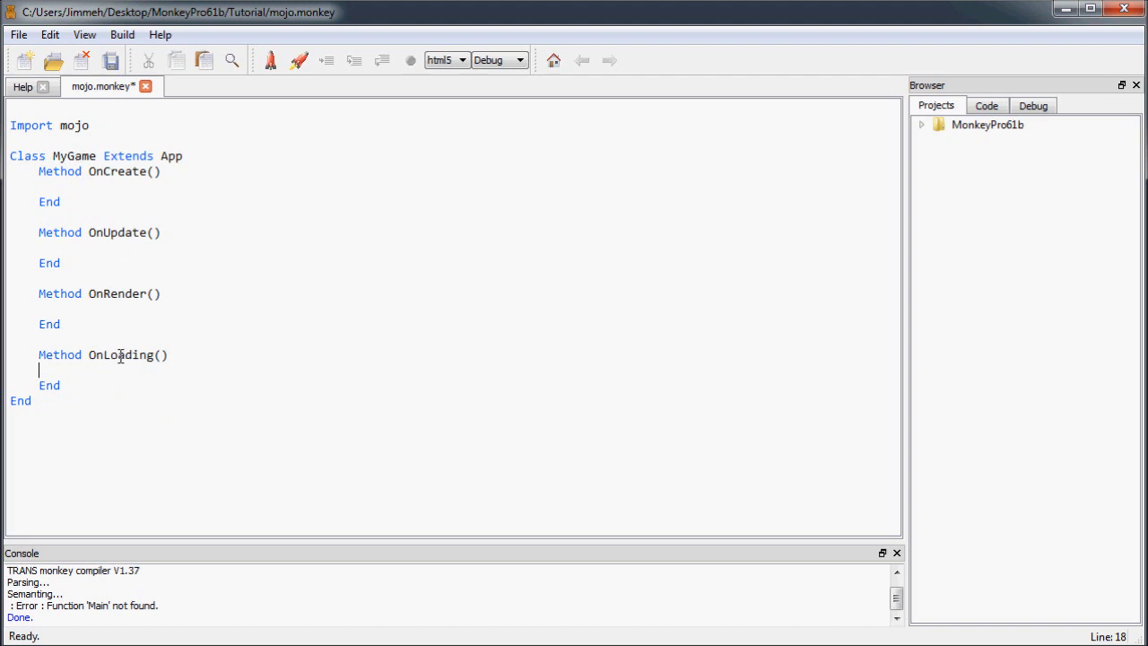
pyautogui.doubleClick(120, 355)
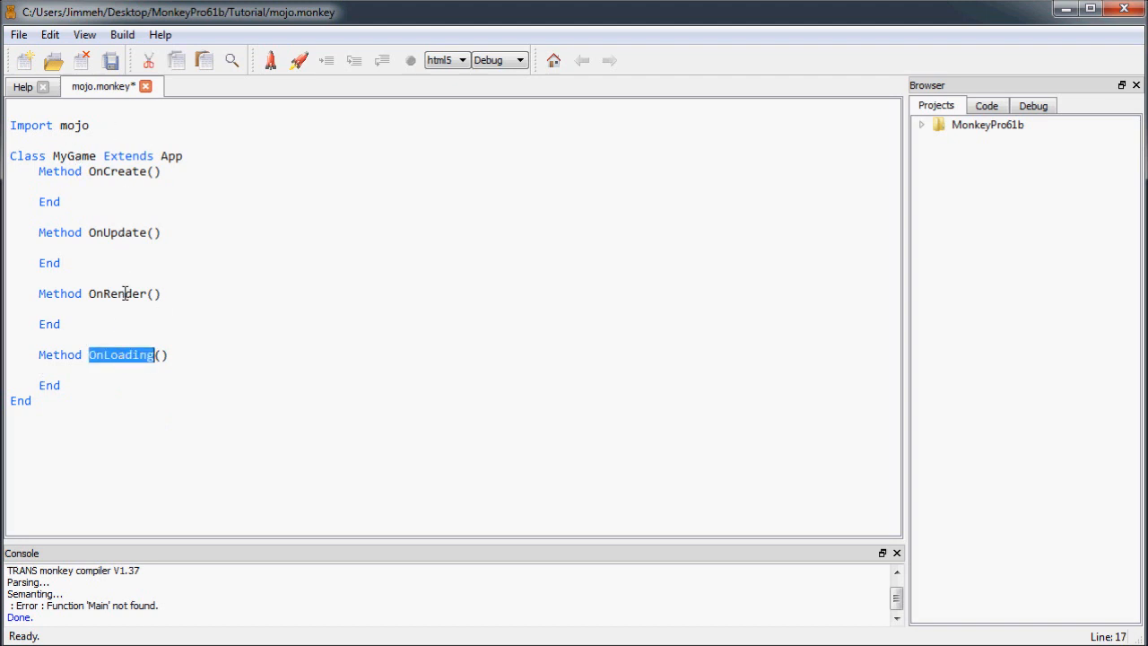
pyautogui.click(84, 383)
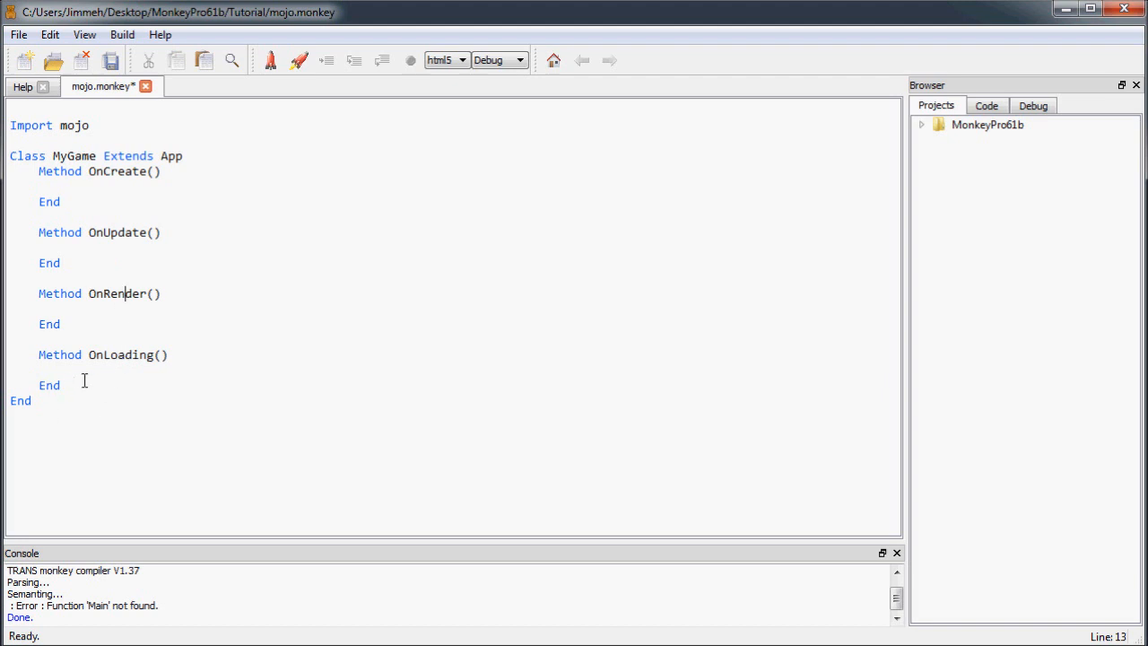
pyautogui.moveTo(165, 305)
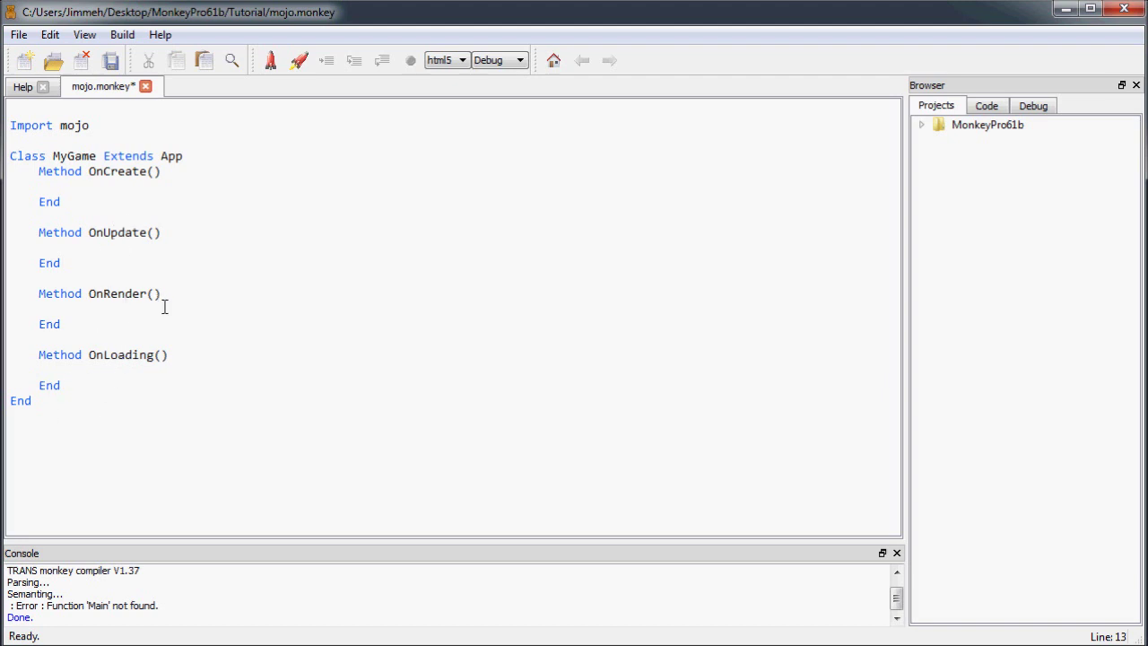
pyautogui.moveTo(82, 391)
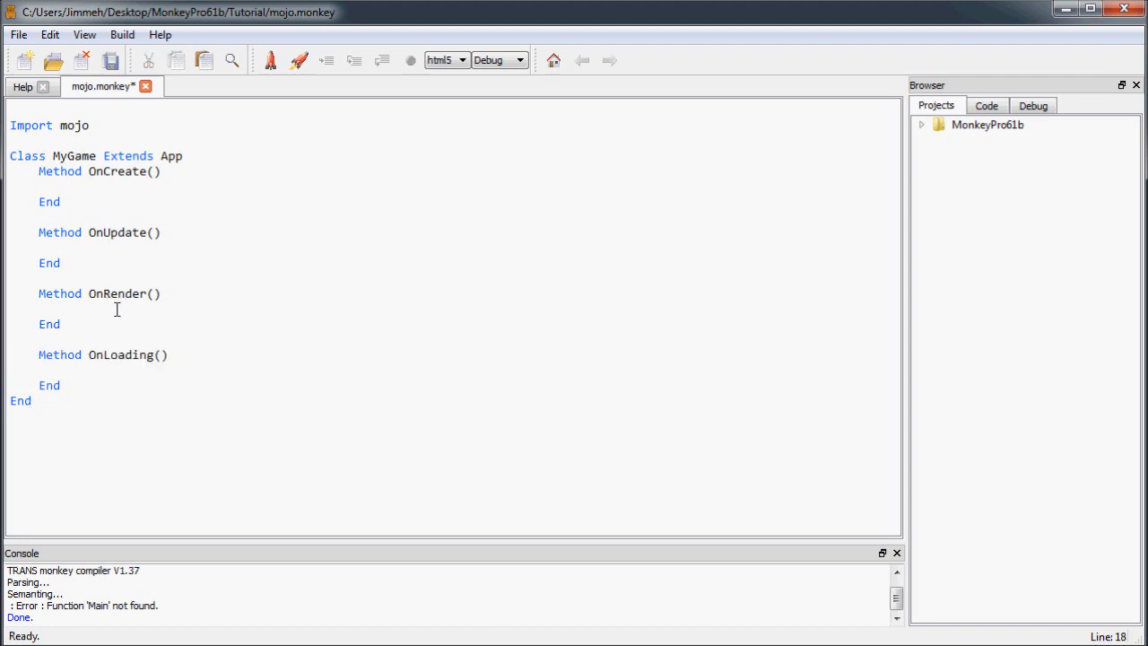
pyautogui.click(61, 323)
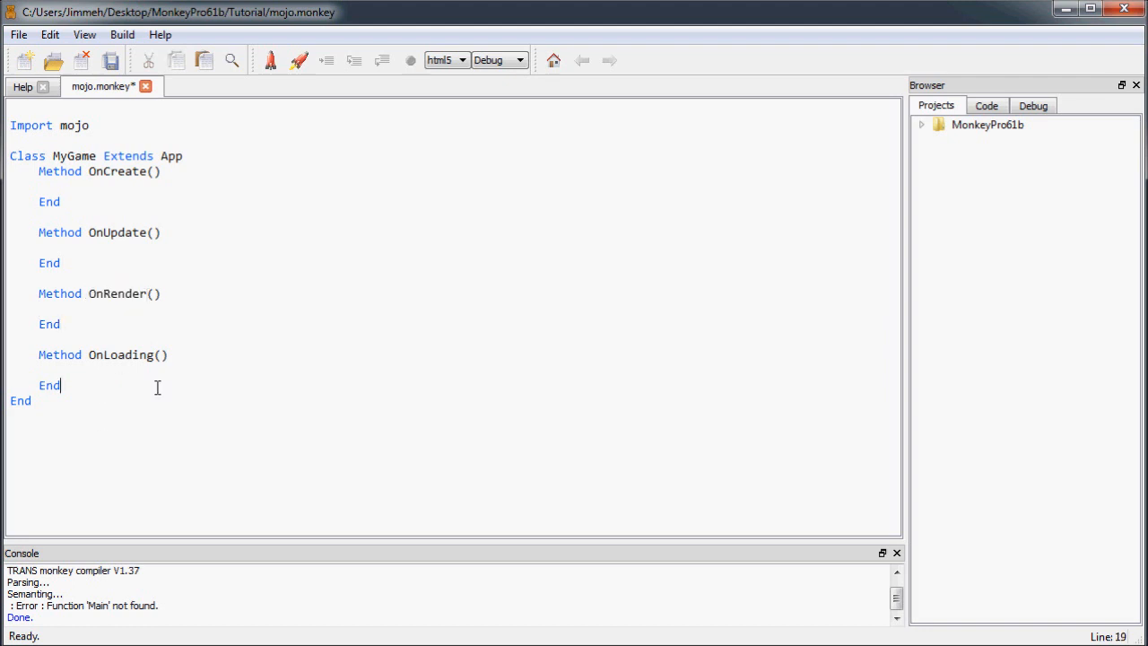
pyautogui.press('Return')
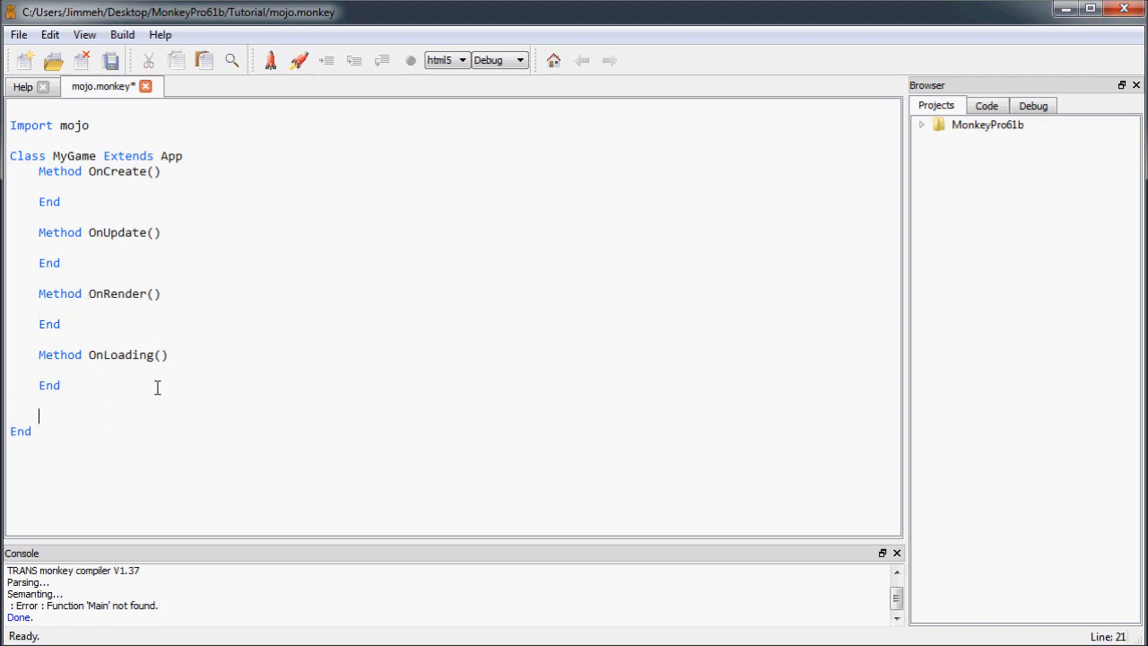
# Add empty Method OnSuspend() and Method OnResume() blocks.
pyautogui.write('Method OnSuspend(')
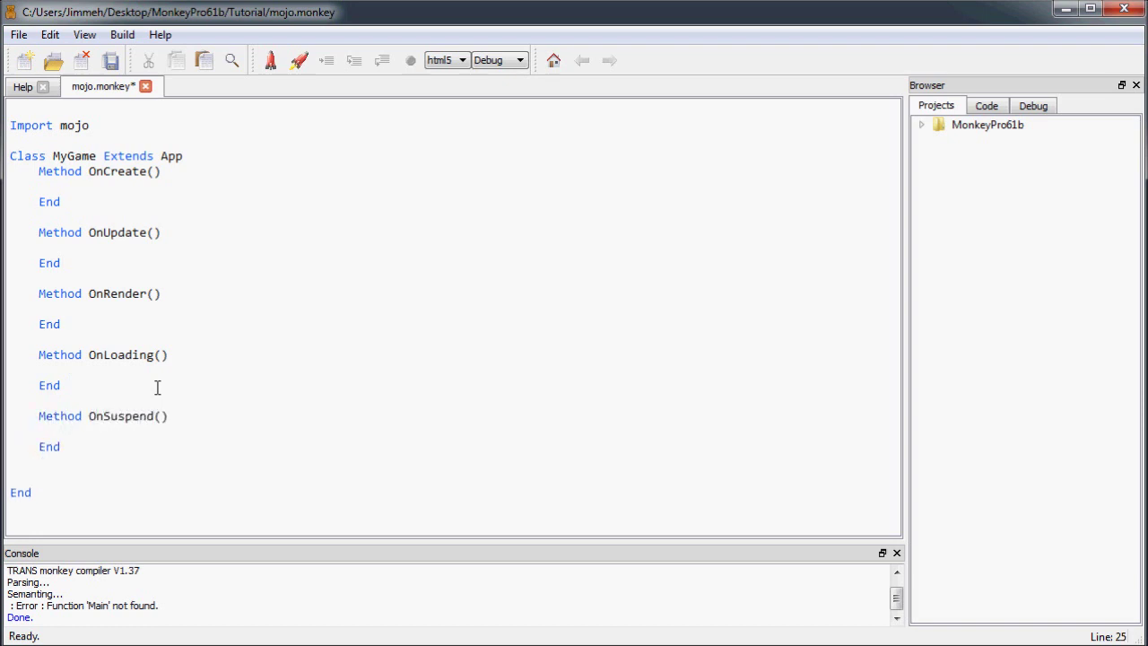
pyautogui.write('Method OnResu')
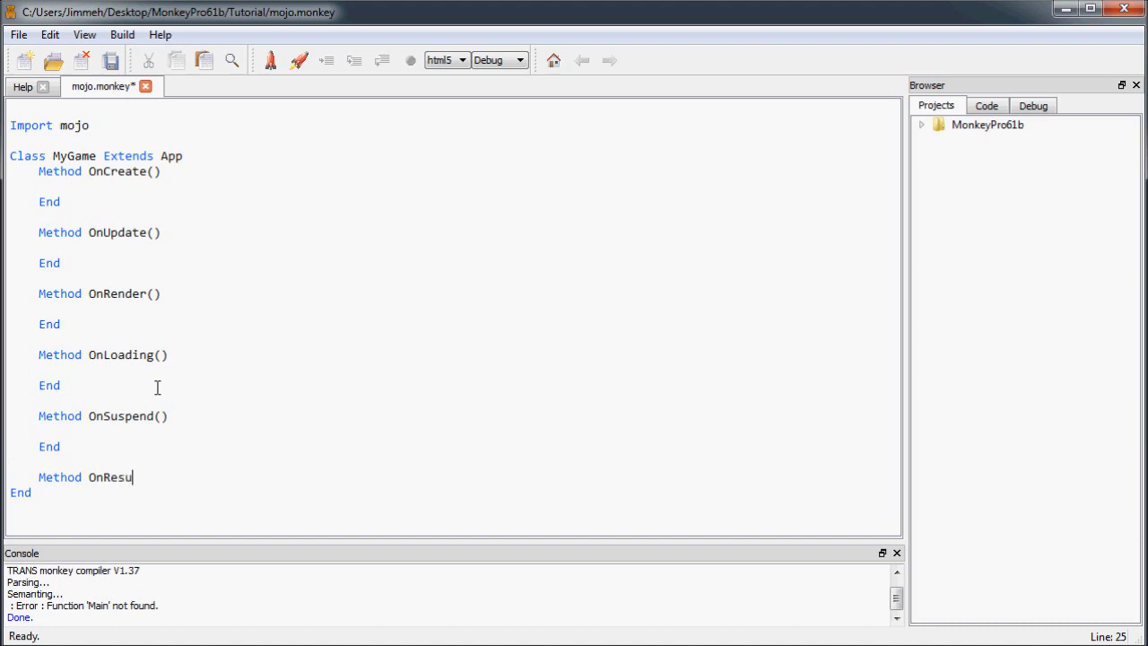
pyautogui.write('me()')
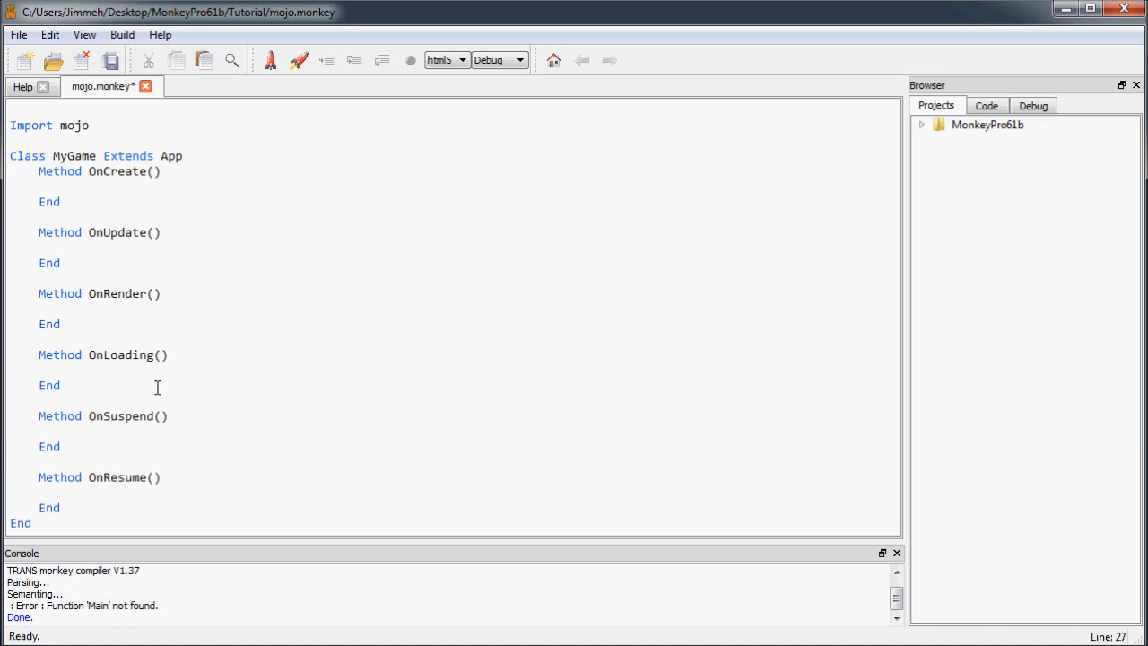
pyautogui.click(128, 433)
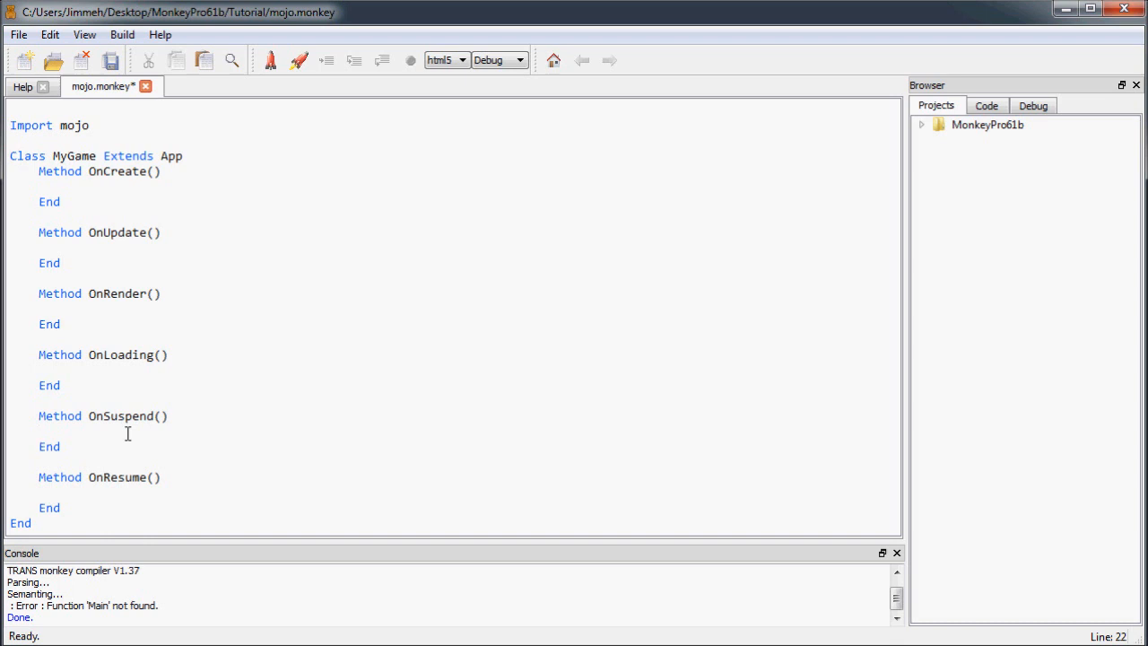
pyautogui.doubleClick(119, 416)
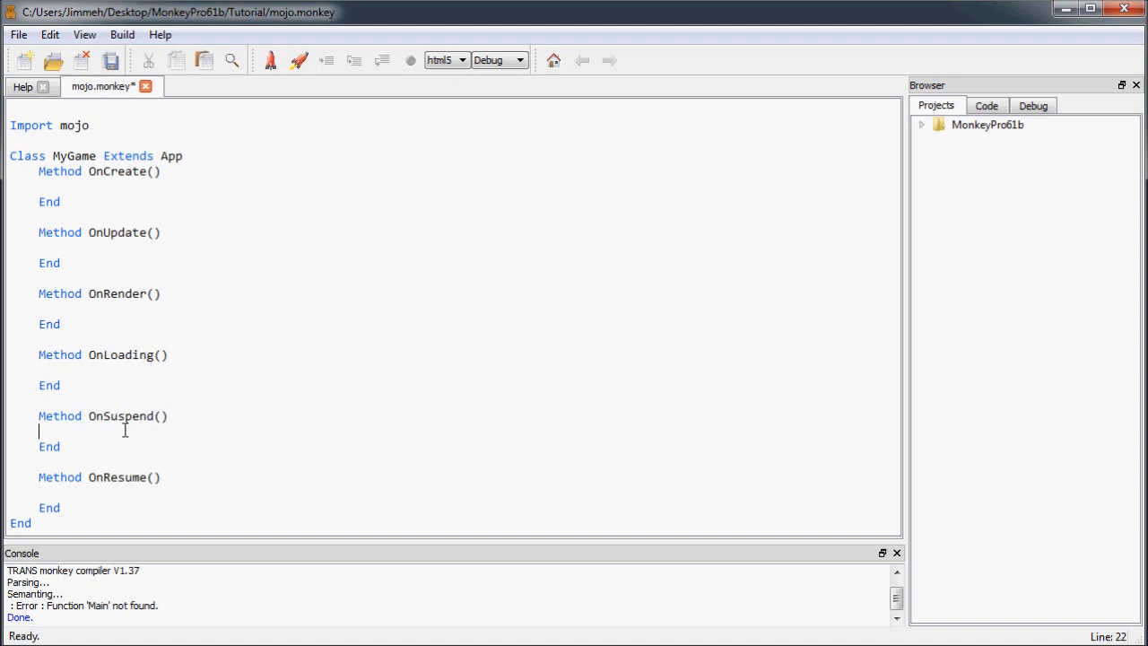
pyautogui.click(111, 441)
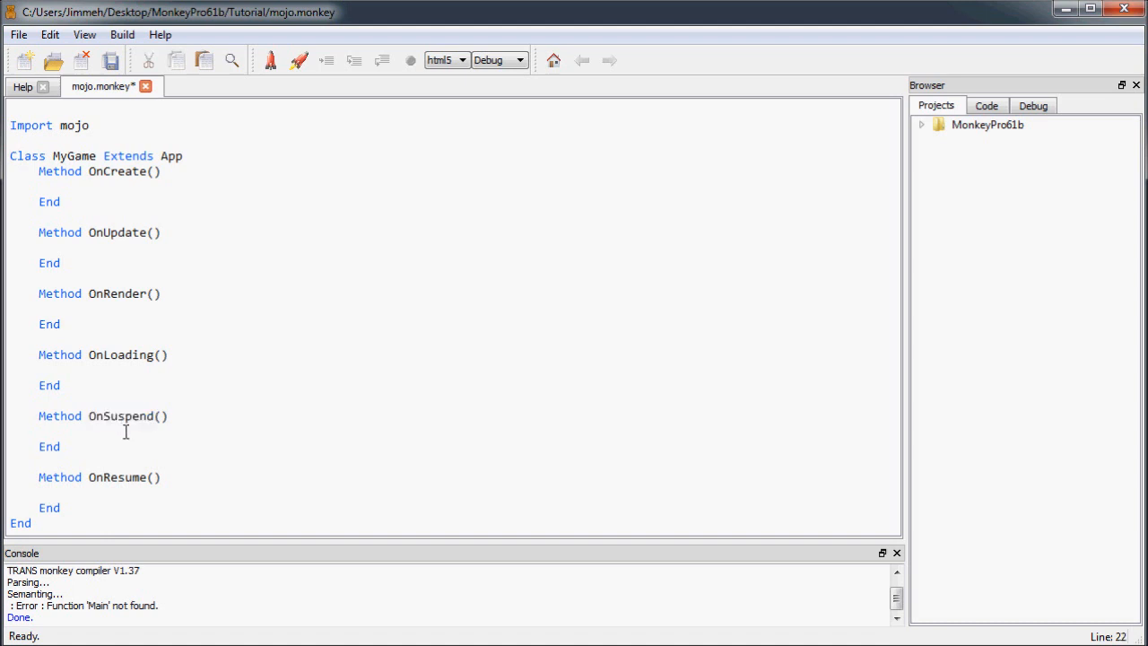
pyautogui.moveTo(106, 441)
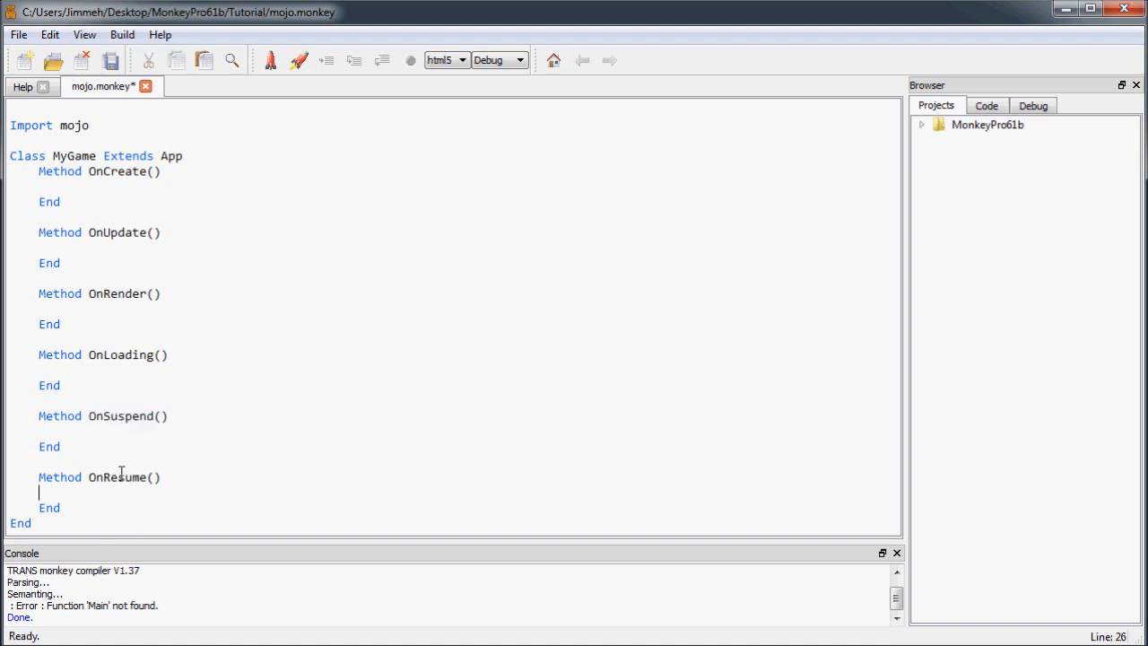
pyautogui.doubleClick(116, 477)
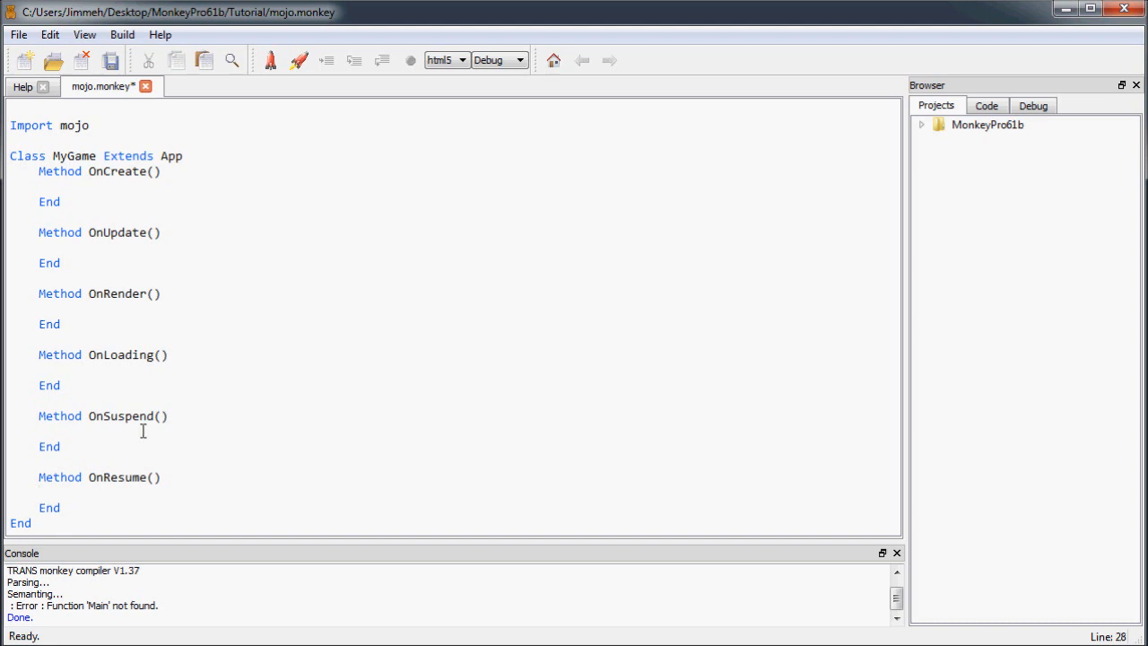
# Make OnCreate call SetUpdateRate(60).
pyautogui.click(194, 323)
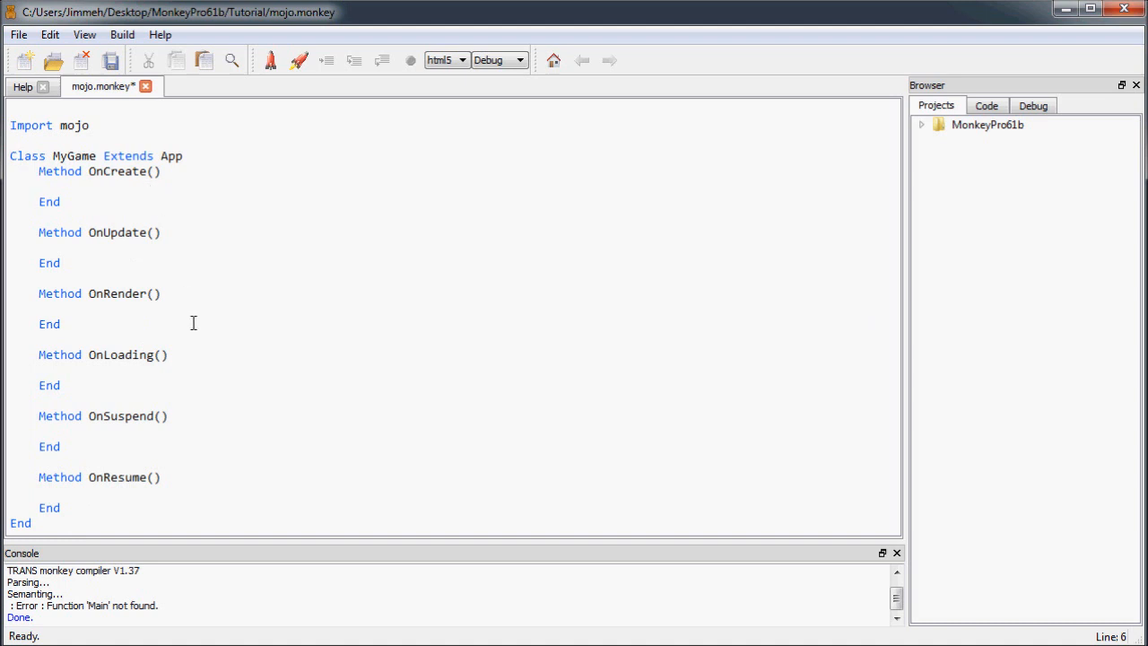
pyautogui.moveTo(321, 251)
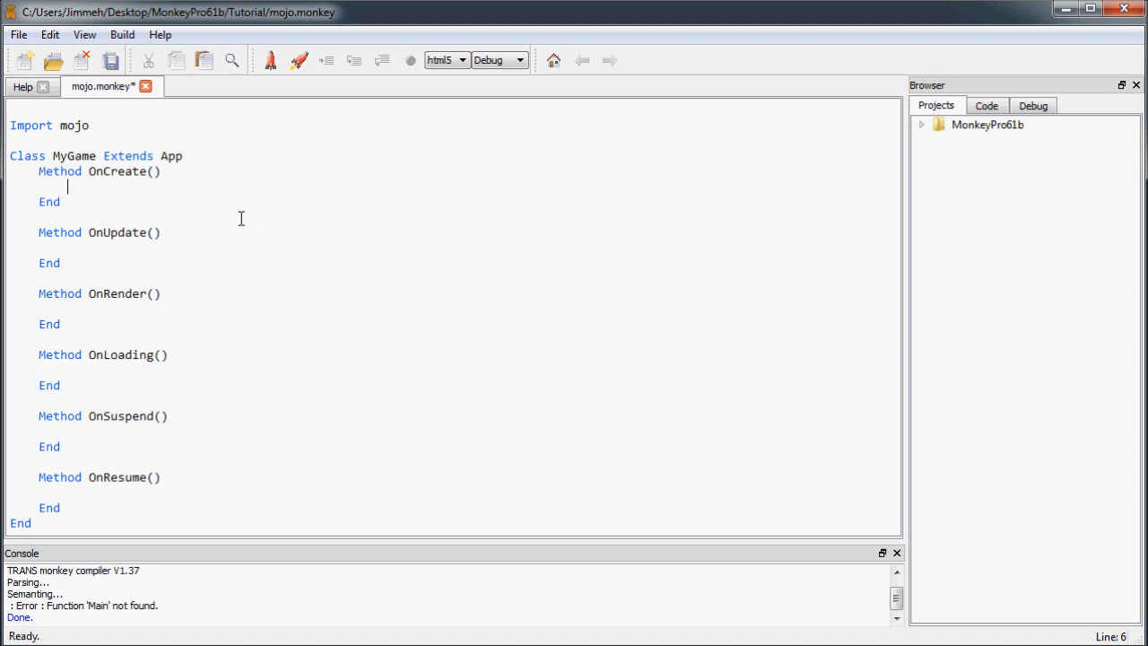
pyautogui.write('SetUpdateRate(')
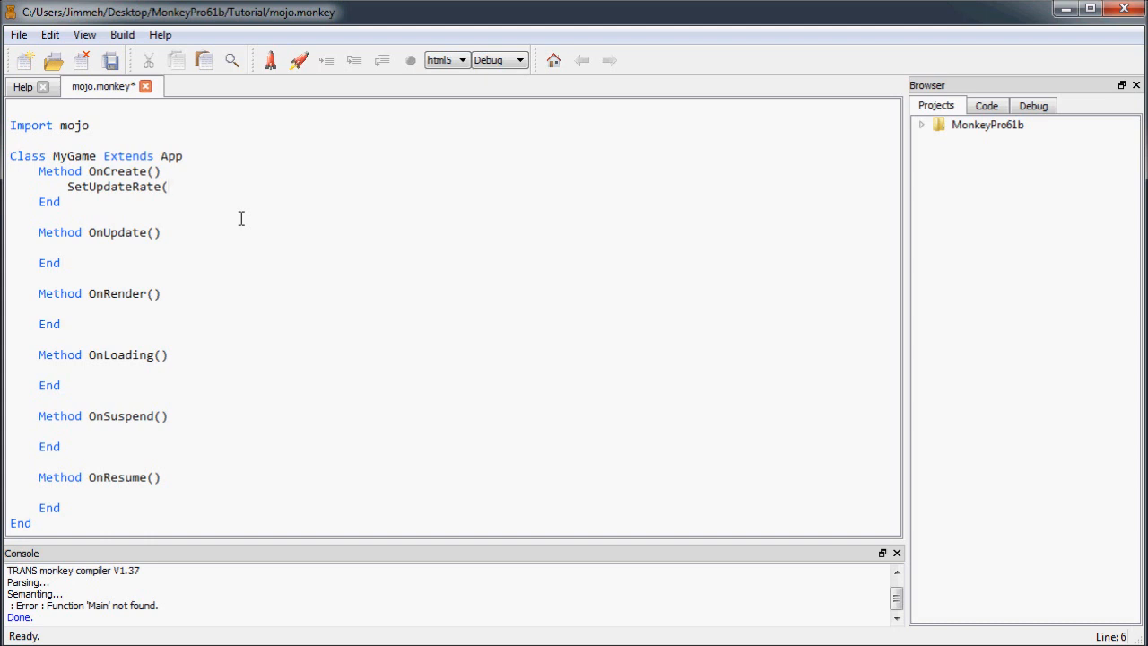
pyautogui.click(165, 187)
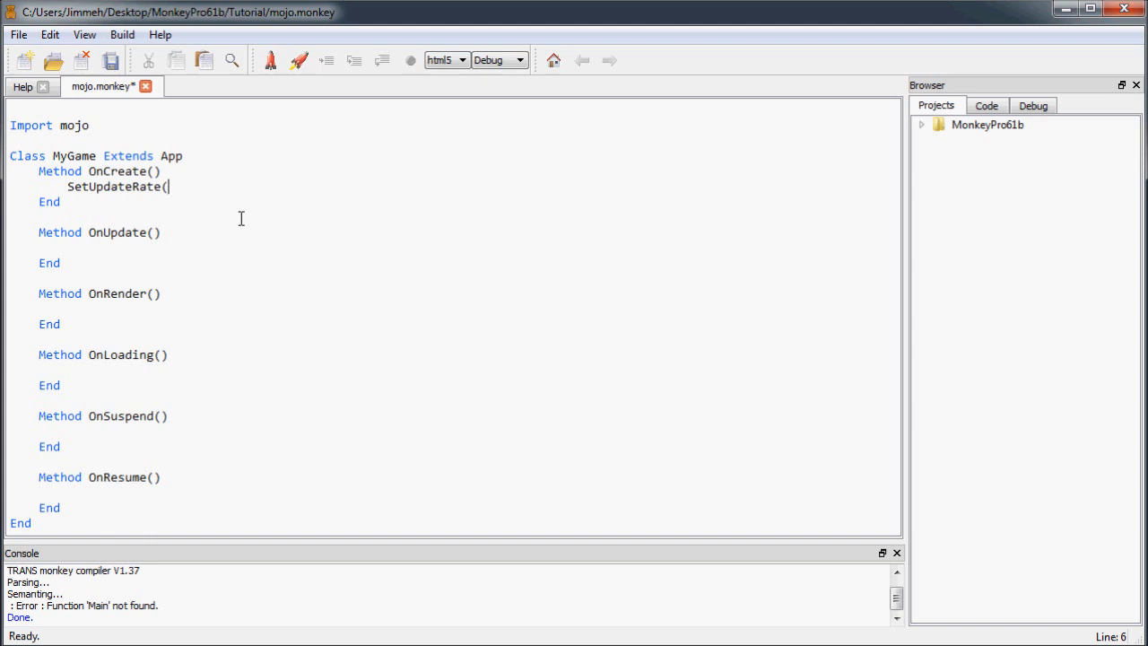
pyautogui.doubleClick(119, 233)
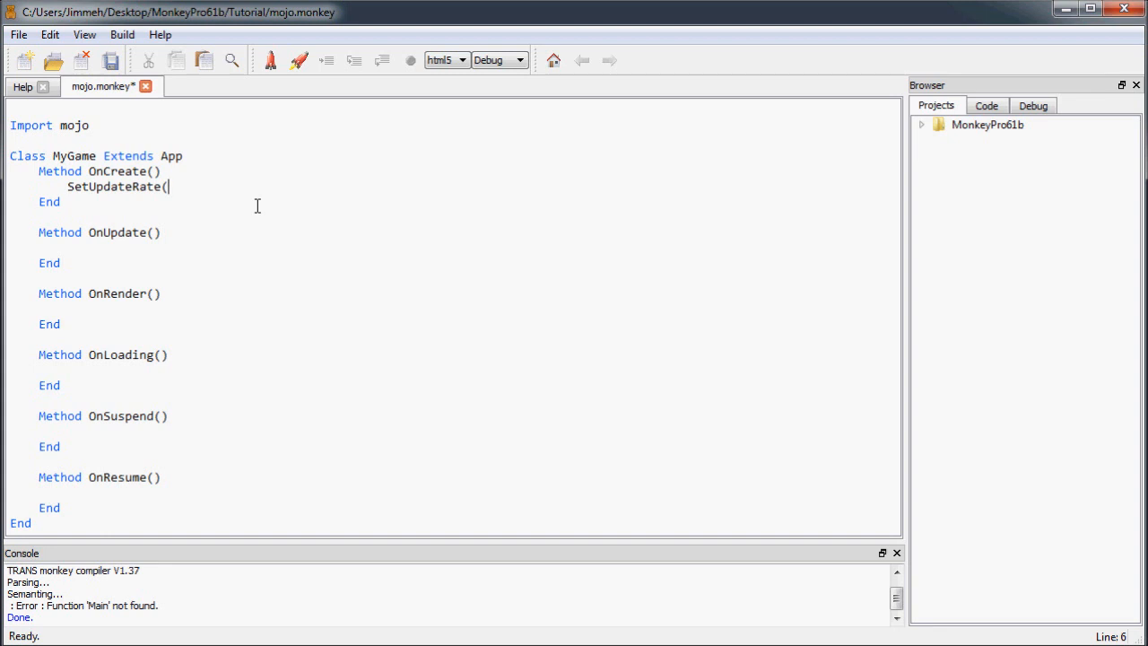
pyautogui.write('60)')
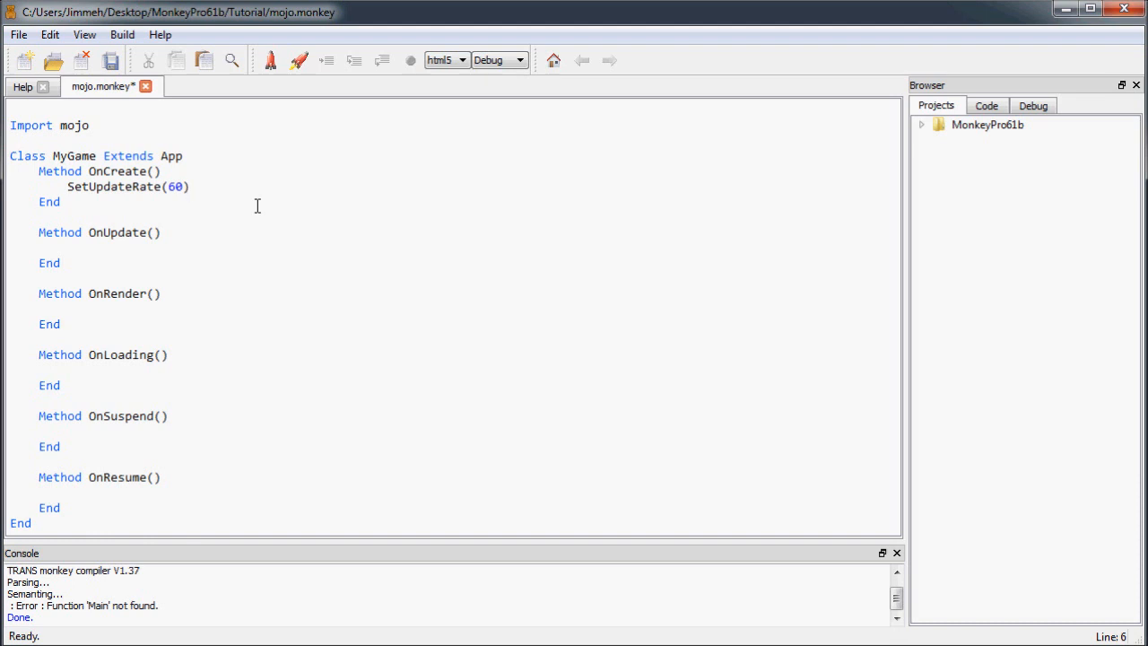
pyautogui.click(188, 187)
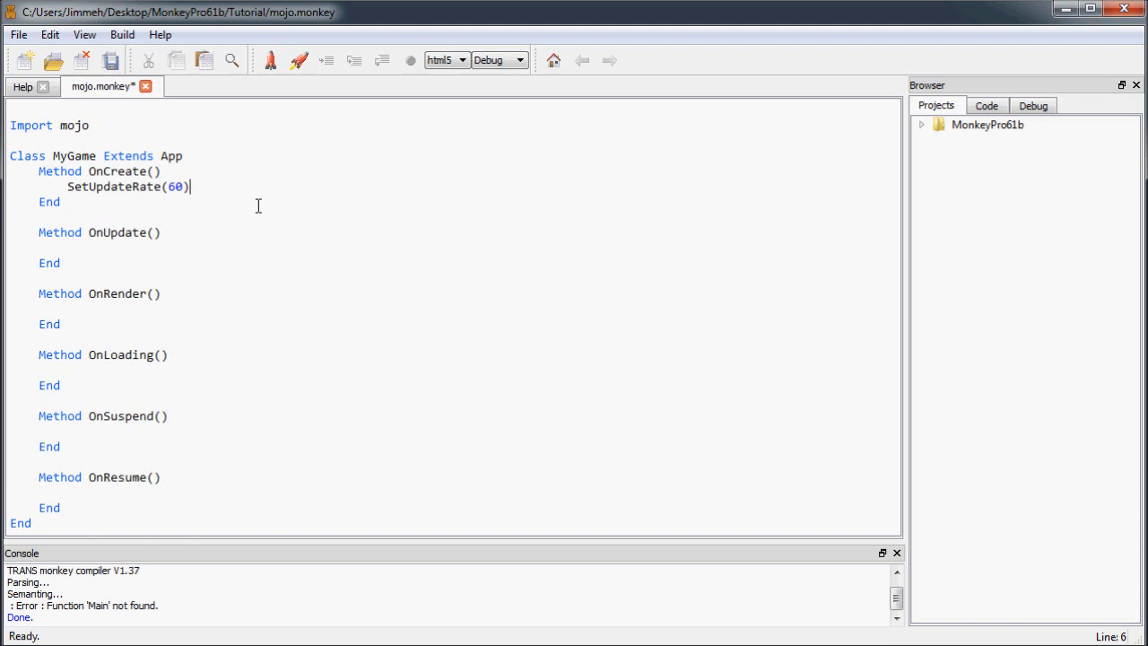
pyautogui.doubleClick(176, 187)
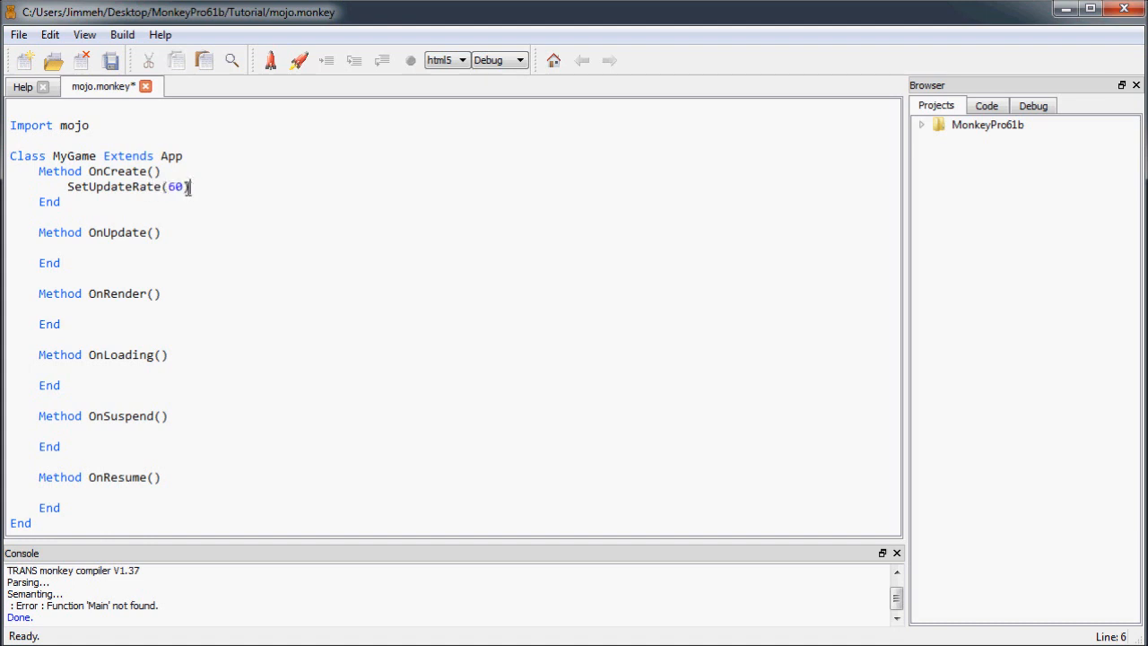
# Make OnRender clear the screen with Cls(123, 123, 255).
pyautogui.click(150, 248)
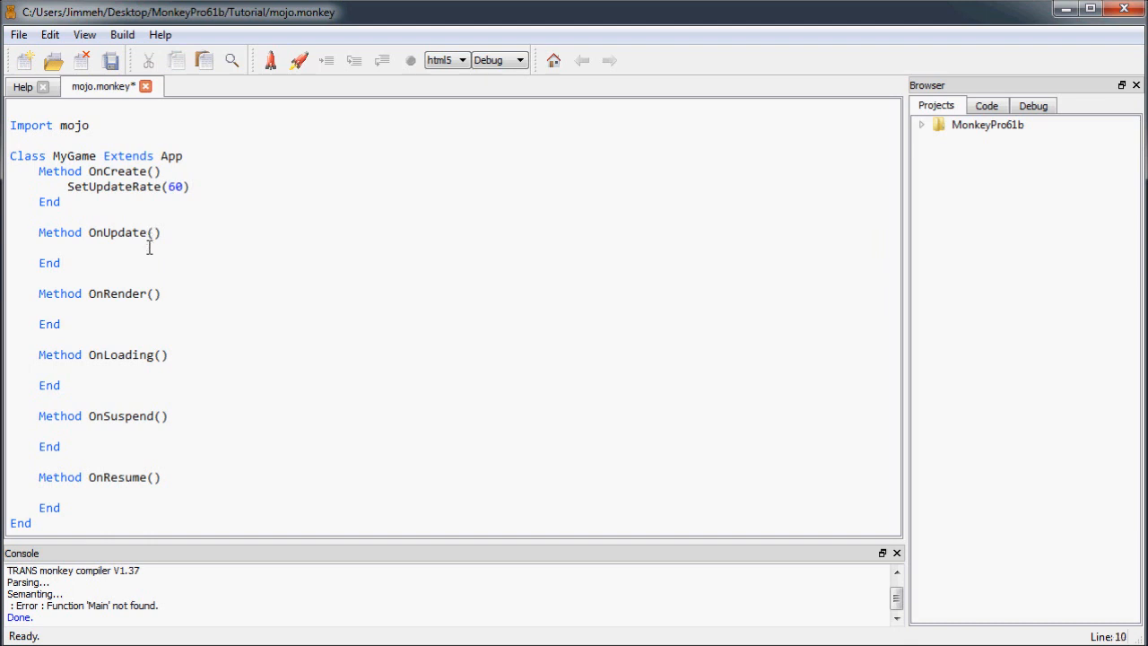
pyautogui.click(161, 306)
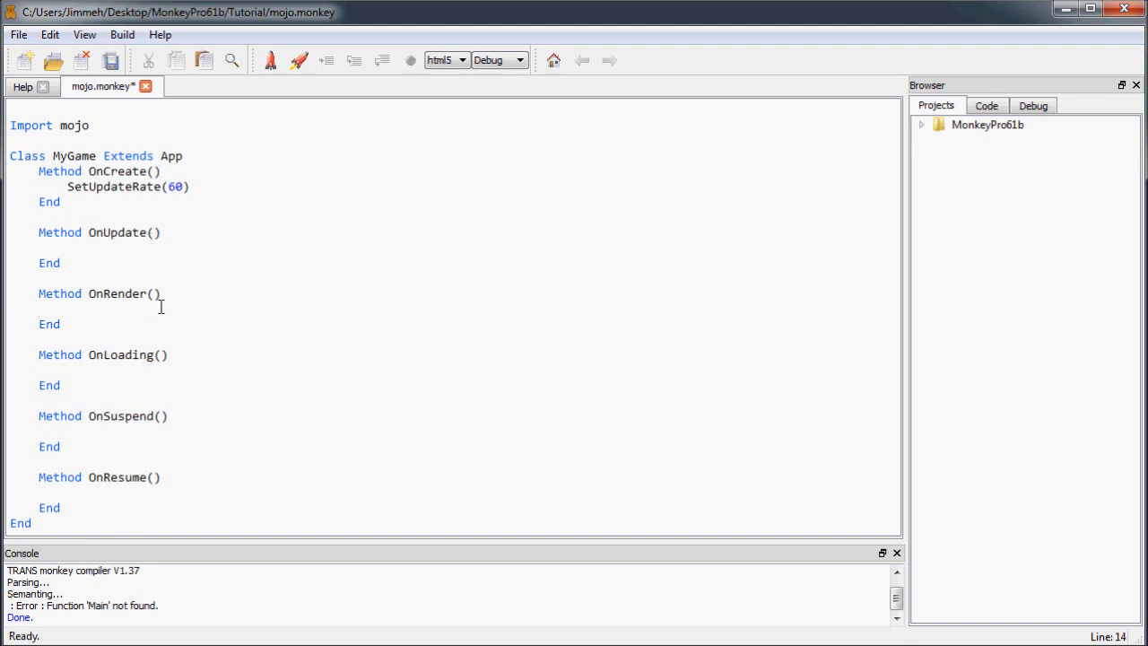
pyautogui.moveTo(161, 344)
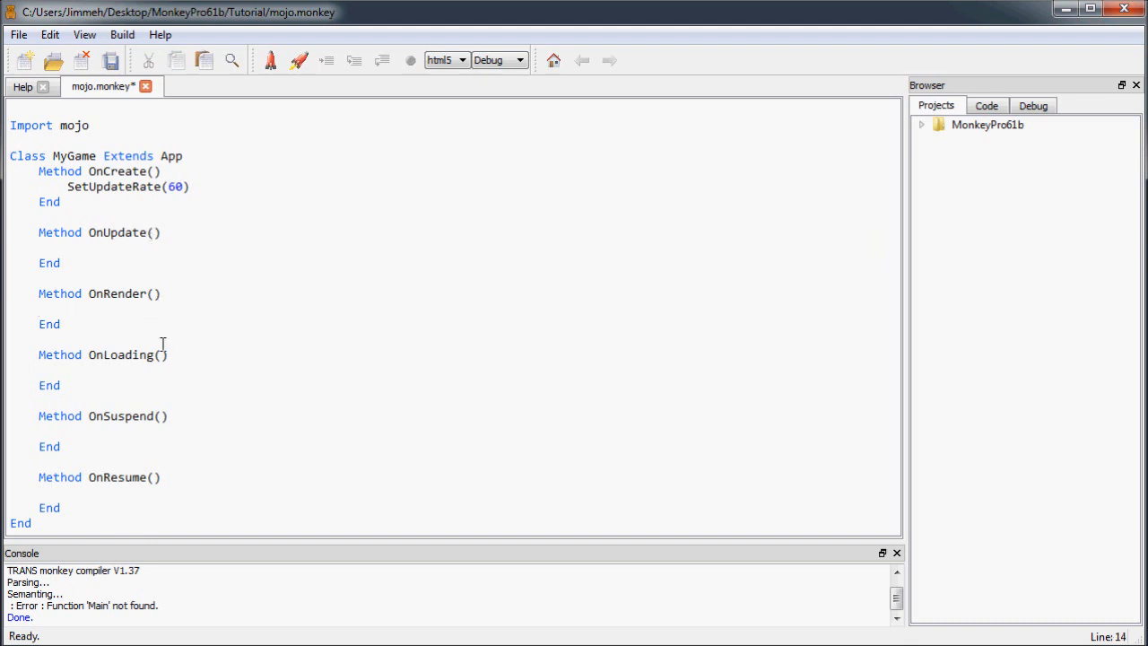
pyautogui.moveTo(114, 309)
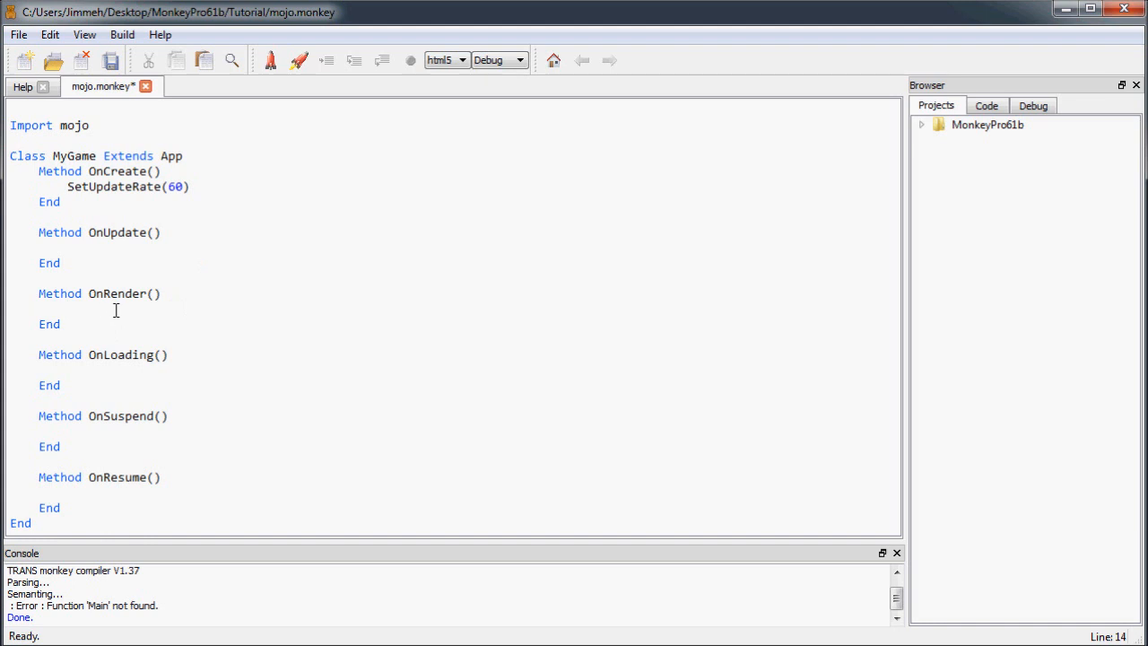
pyautogui.write('Cls')
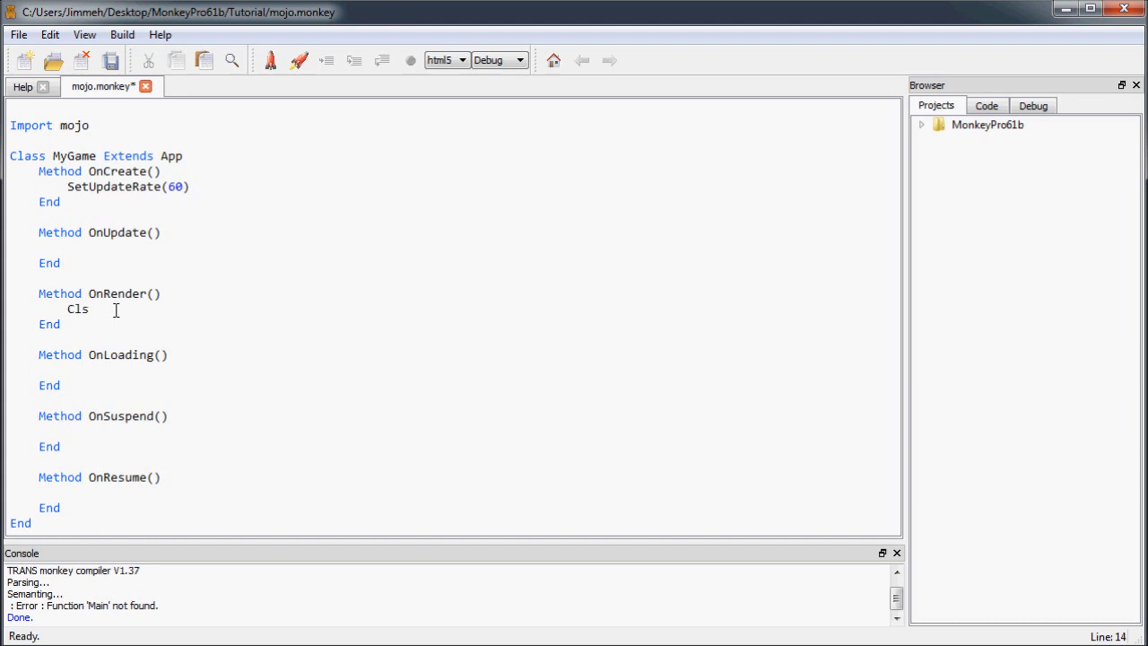
pyautogui.write('(')
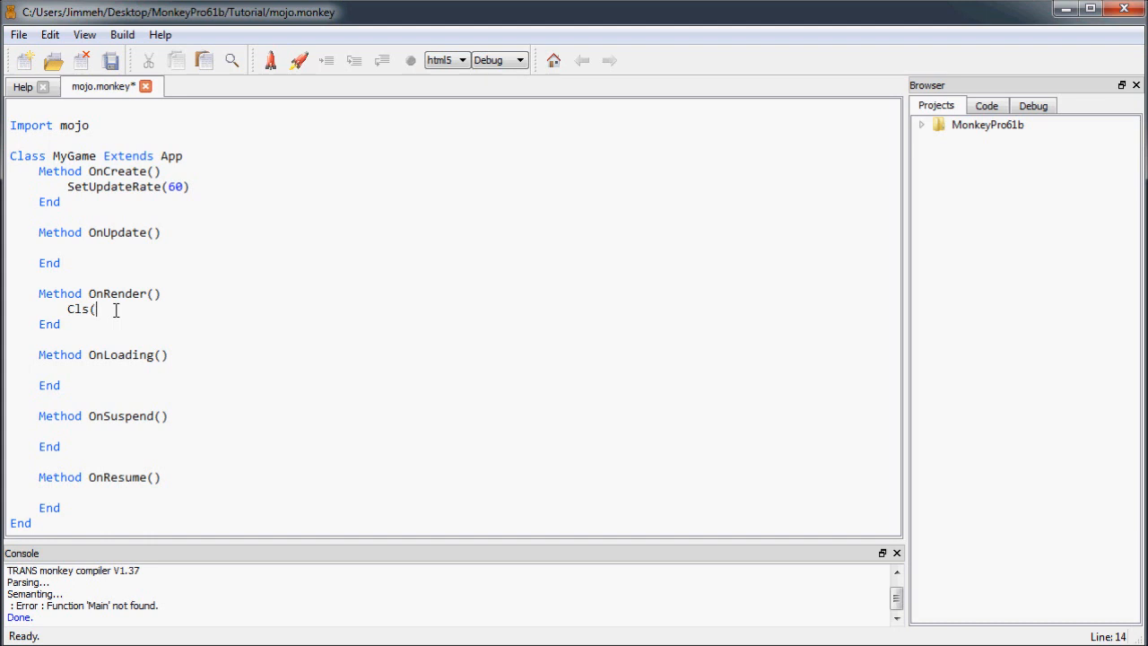
pyautogui.write('123')
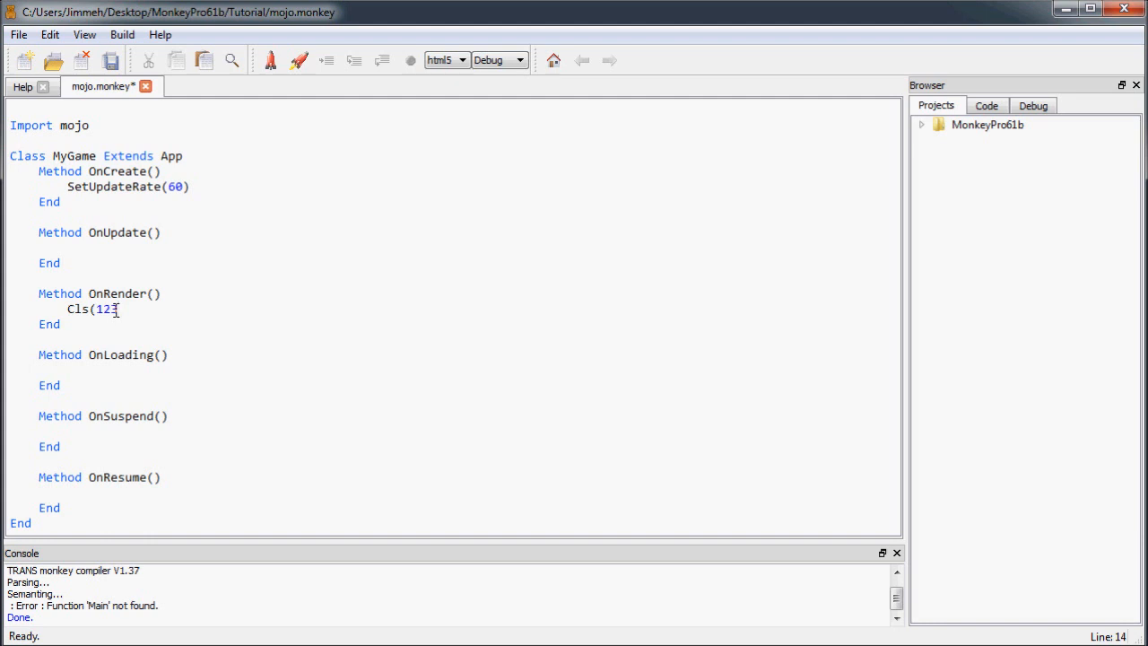
pyautogui.write(',')
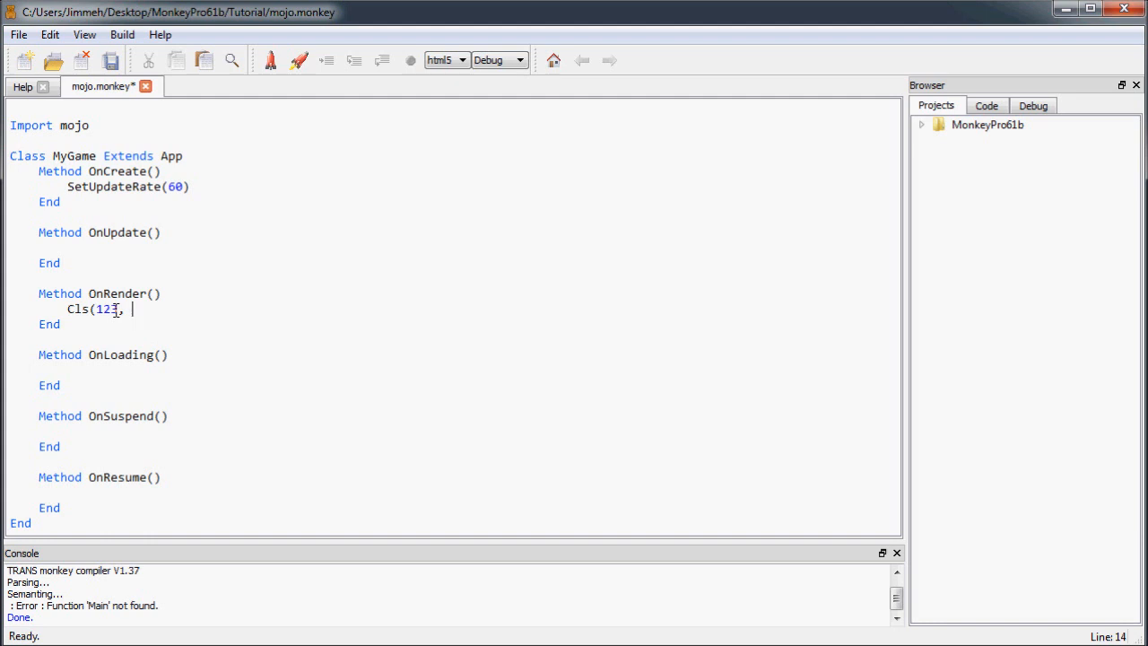
pyautogui.write('123, 255')
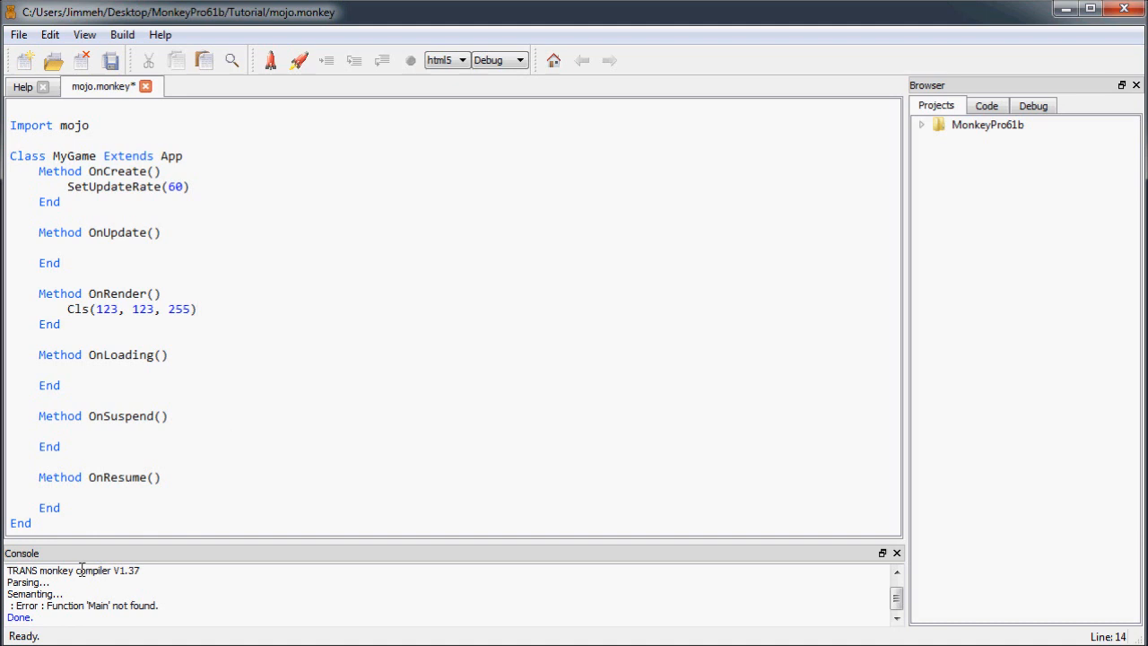
pyautogui.click(90, 477)
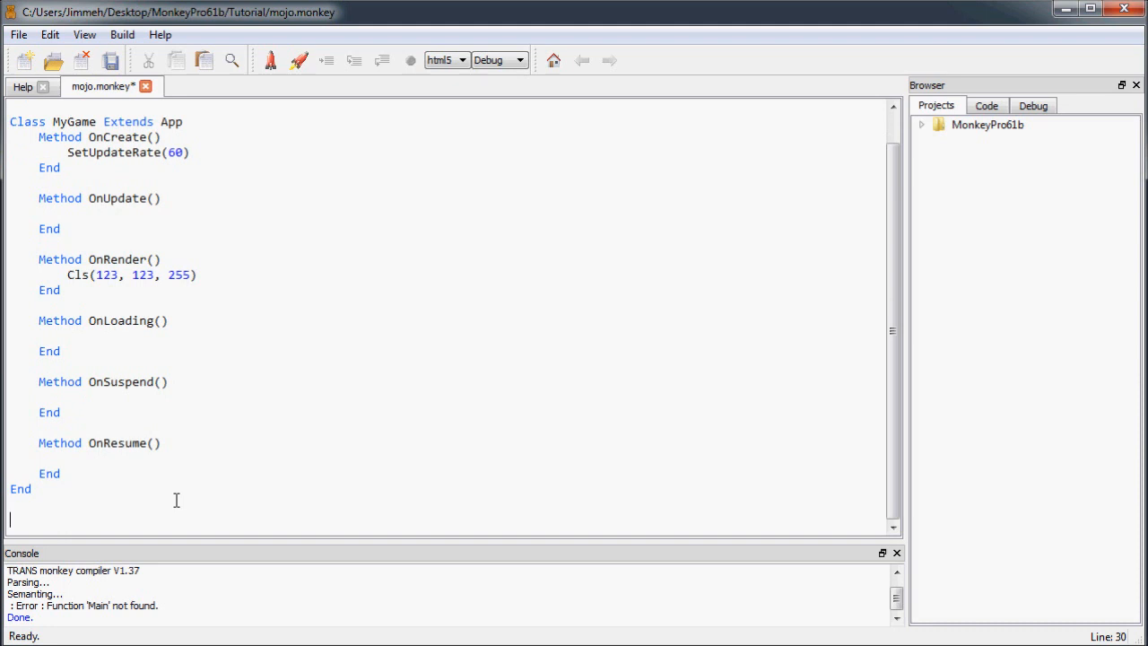
# Add Function Main() below the class that creates New MyGame(), closed with End.
pyautogui.write('Function Main')
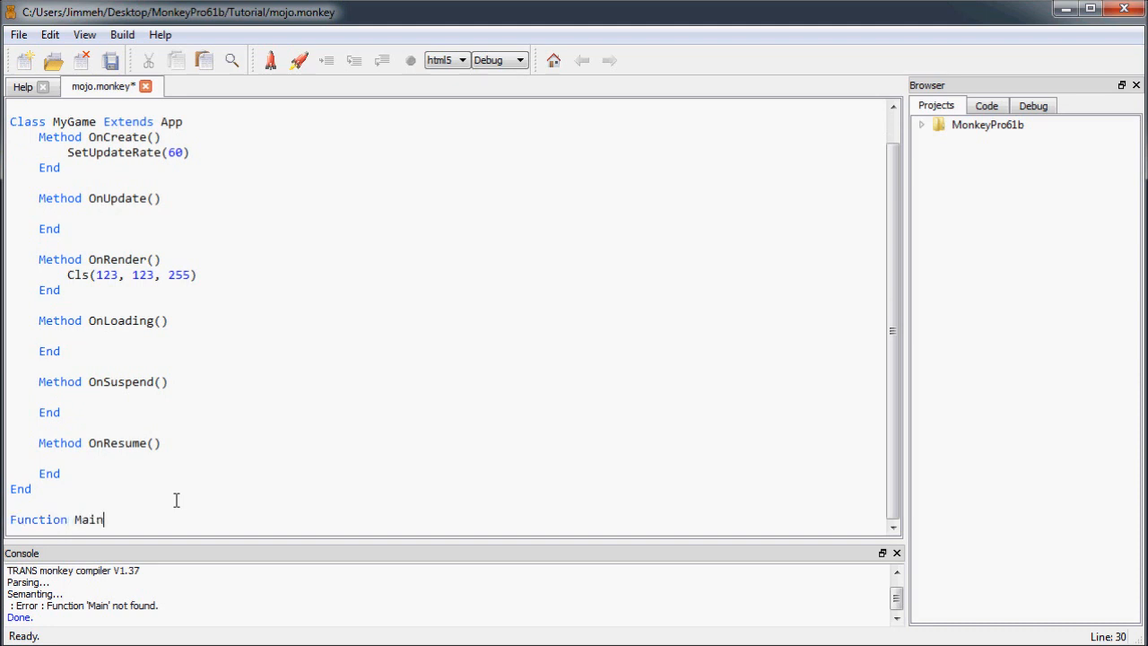
pyautogui.write('()')
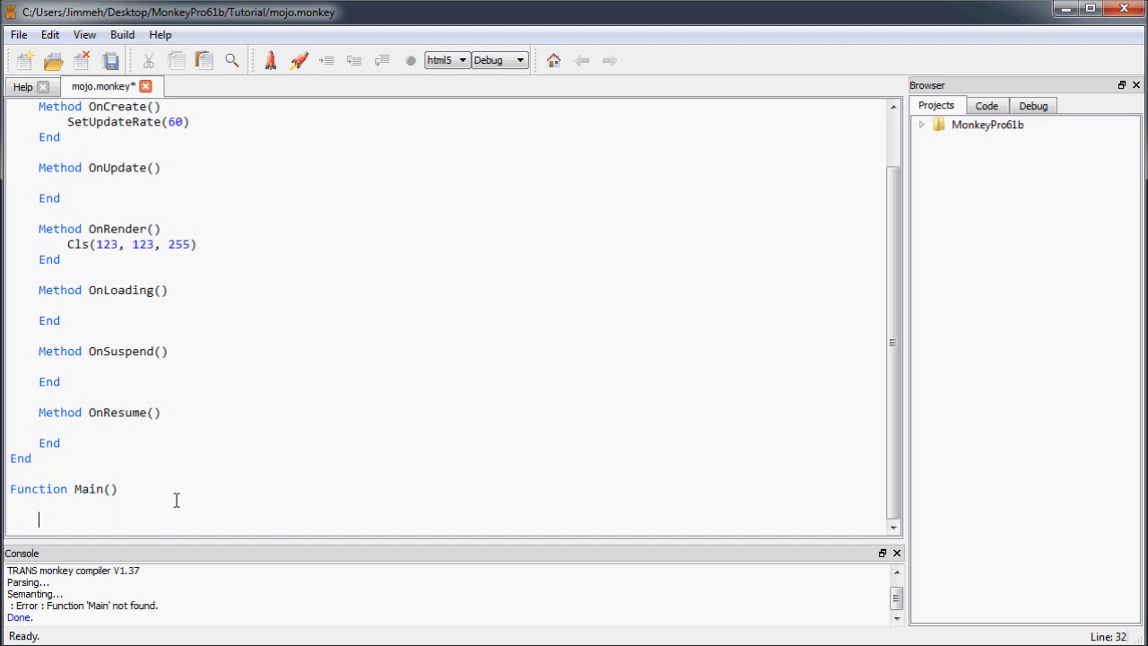
pyautogui.scroll(3)
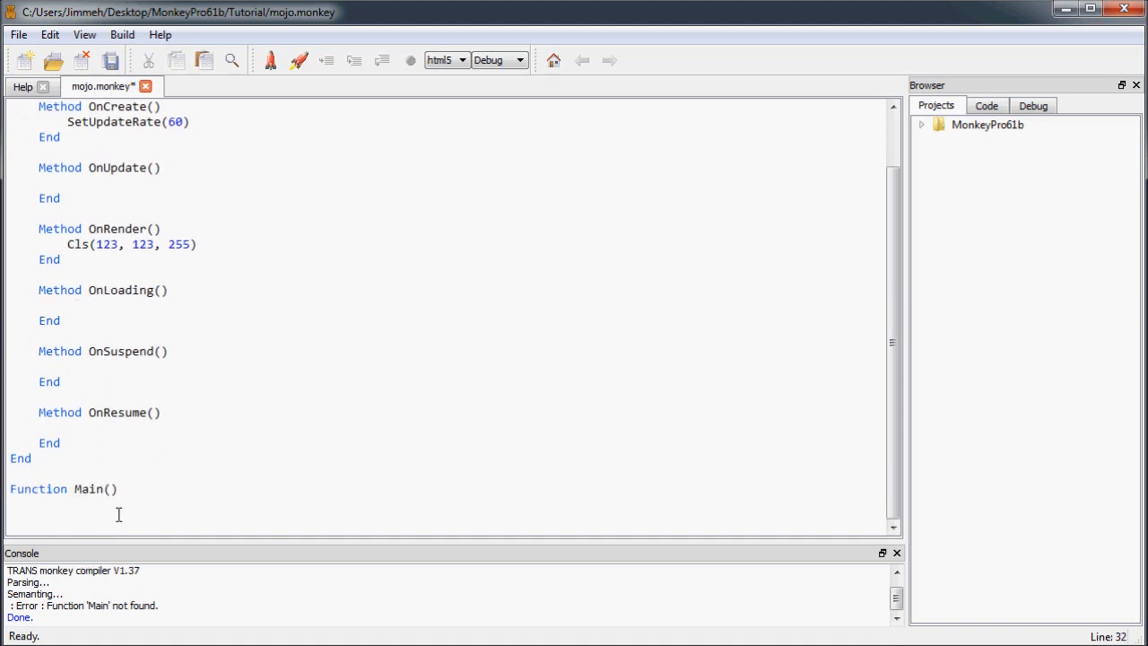
pyautogui.write('New')
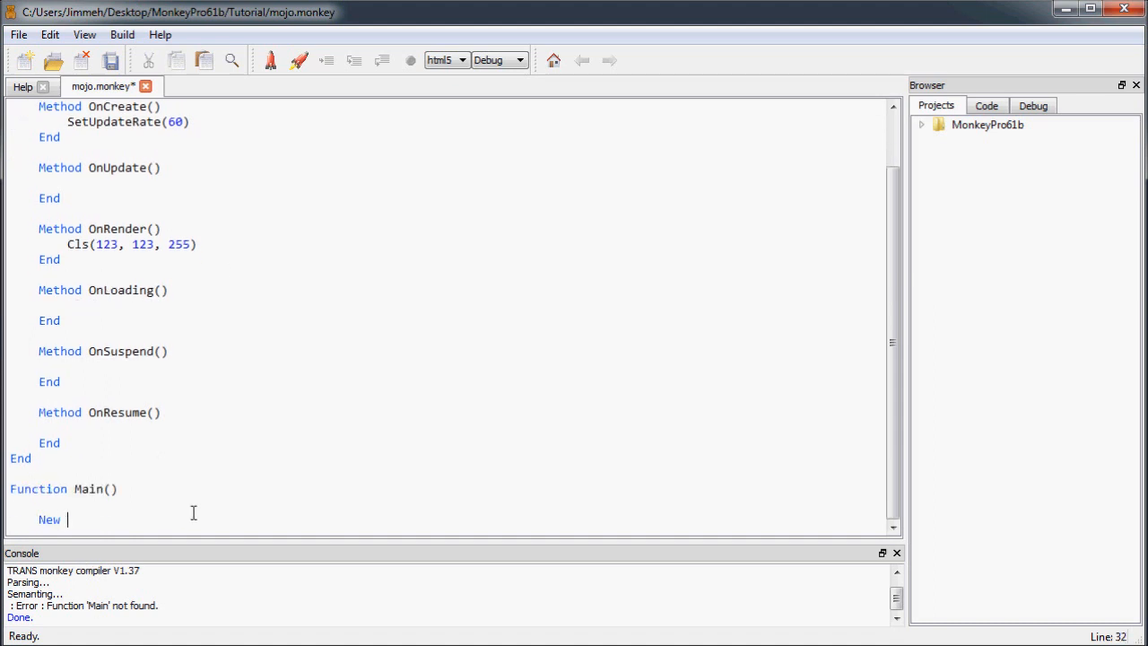
pyautogui.write('MyGame()')
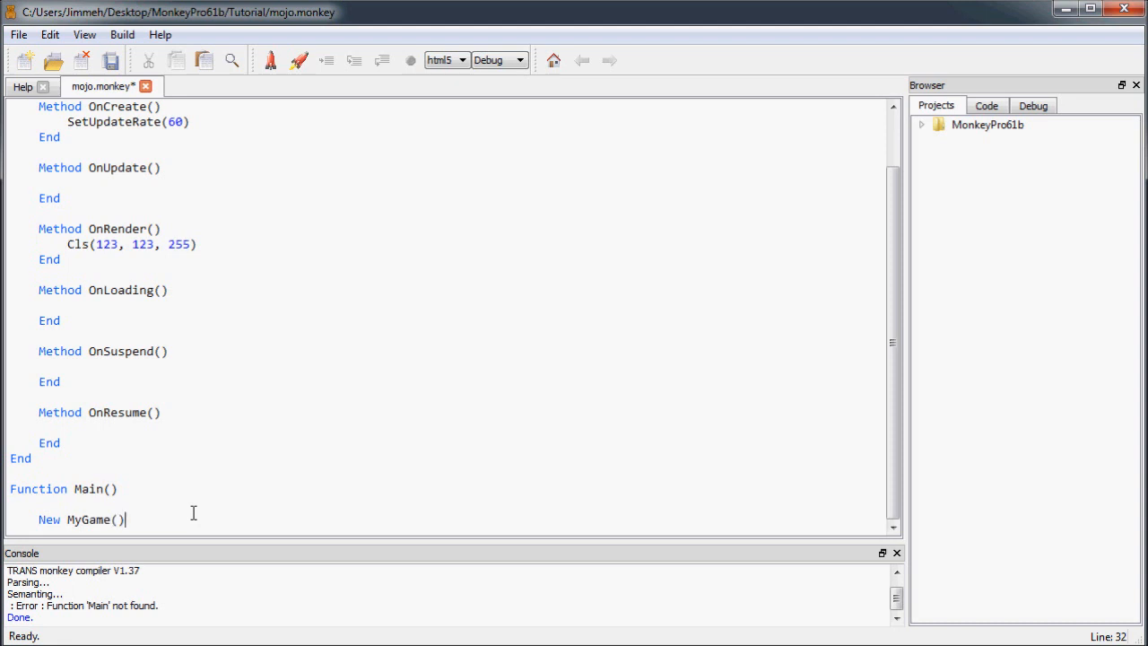
pyautogui.press('Return')
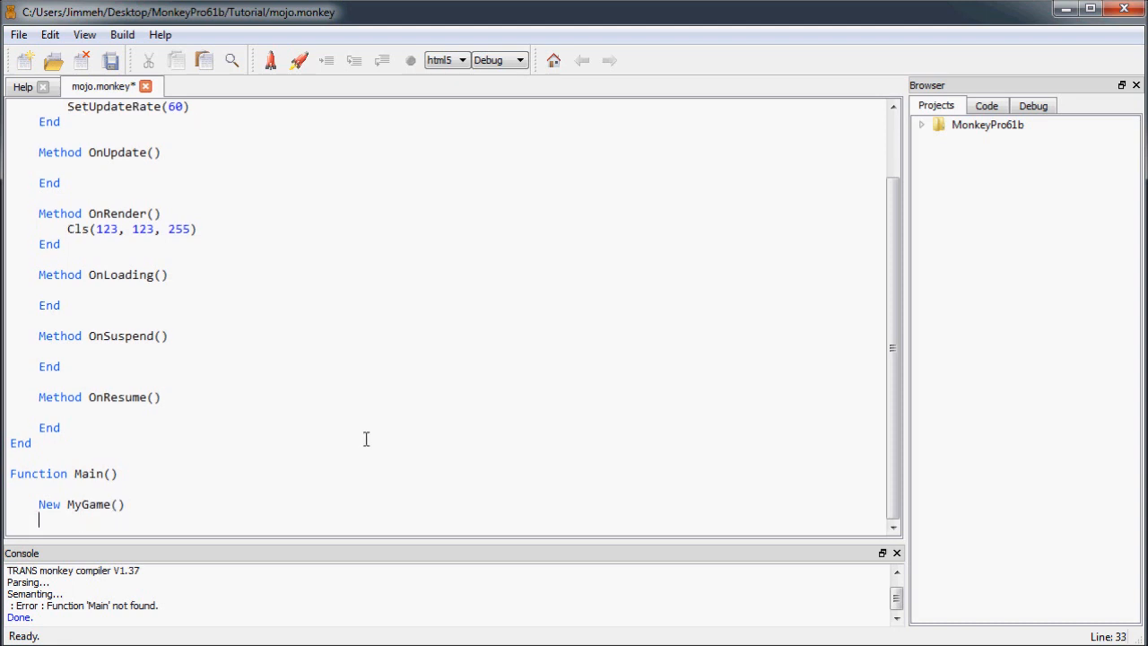
pyautogui.write('End')
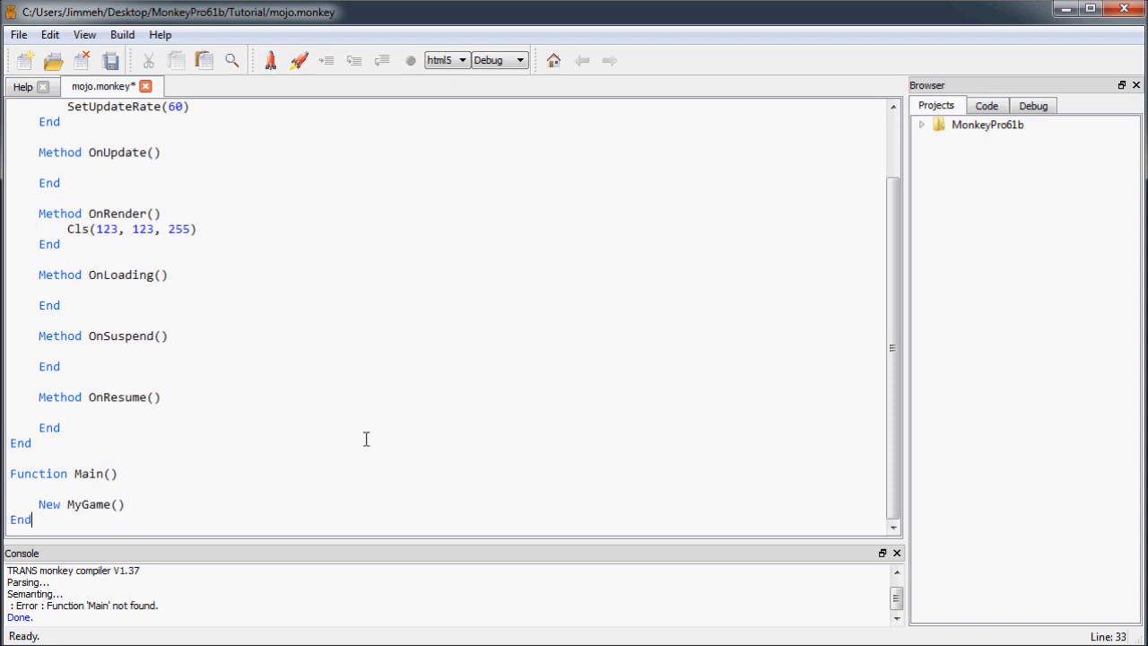
pyautogui.moveTo(174, 448)
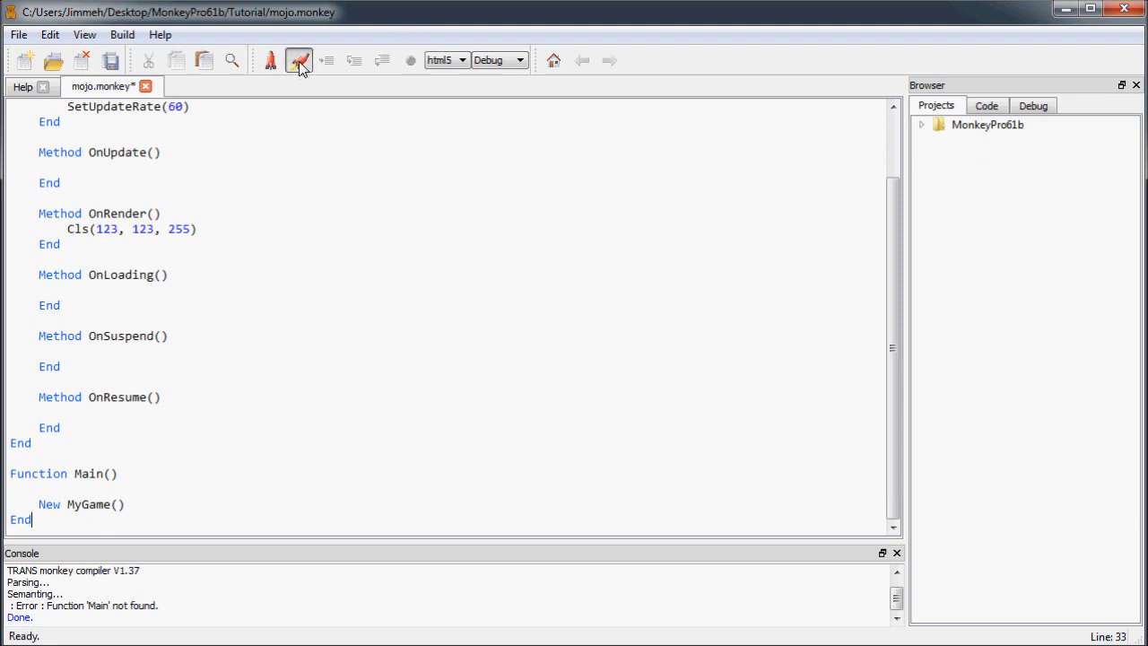
# Build the code, saving it as mojo1.monkey in the Tutorial folder when prompted.
pyautogui.click(298, 61)
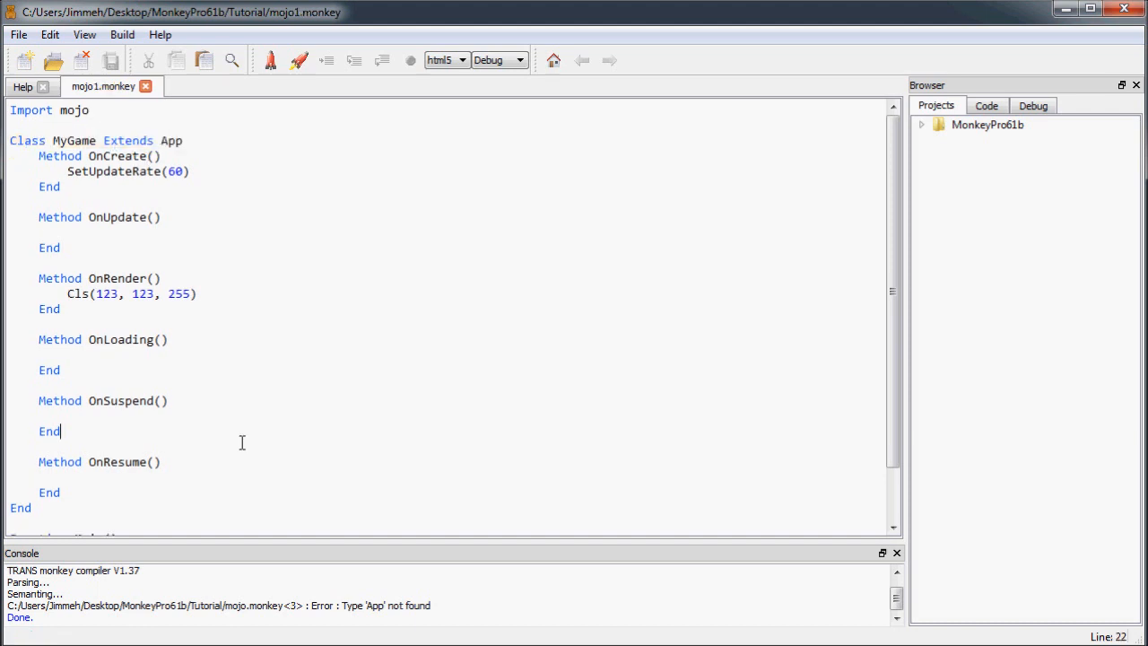
pyautogui.moveTo(205, 222)
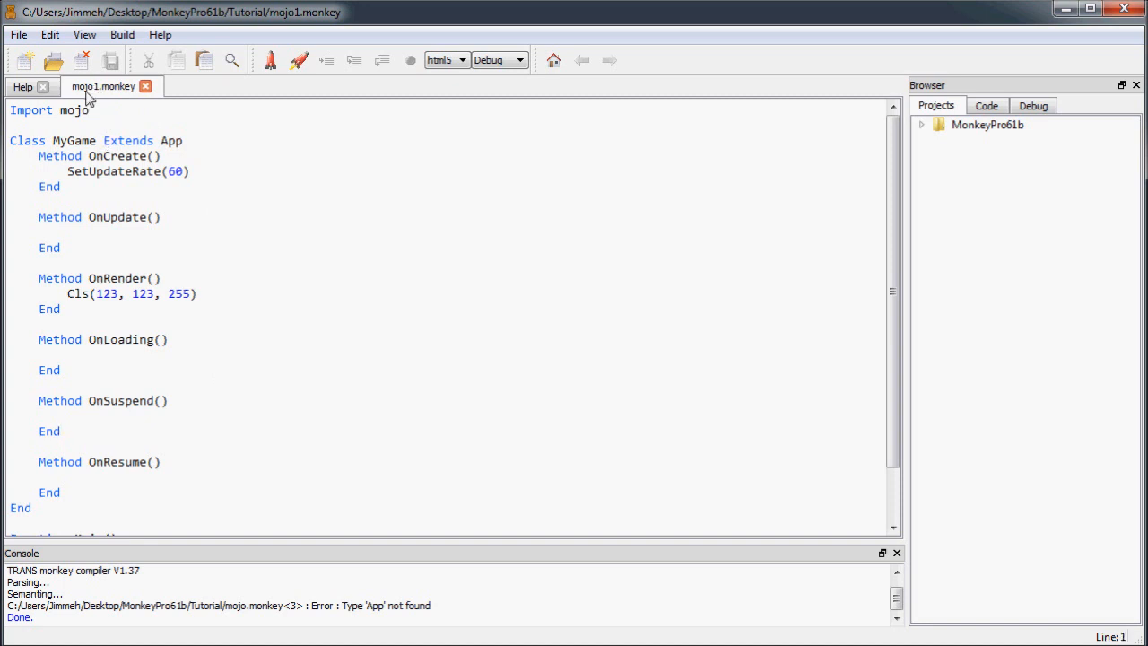
pyautogui.moveTo(100, 94)
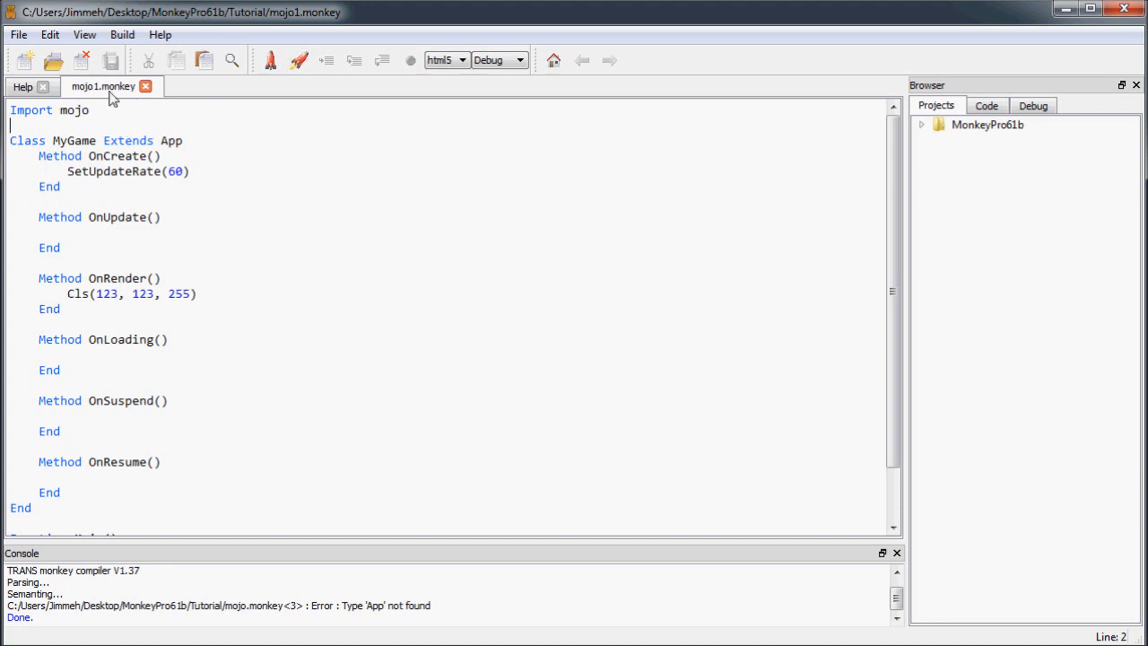
pyautogui.click(90, 109)
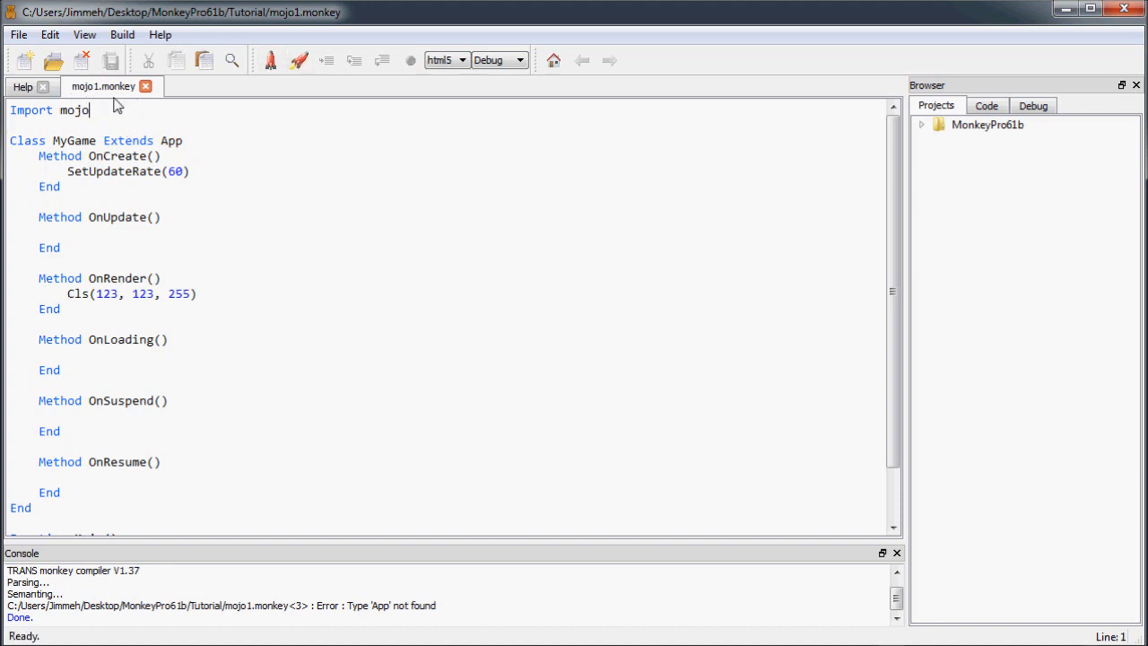
pyautogui.moveTo(326, 68)
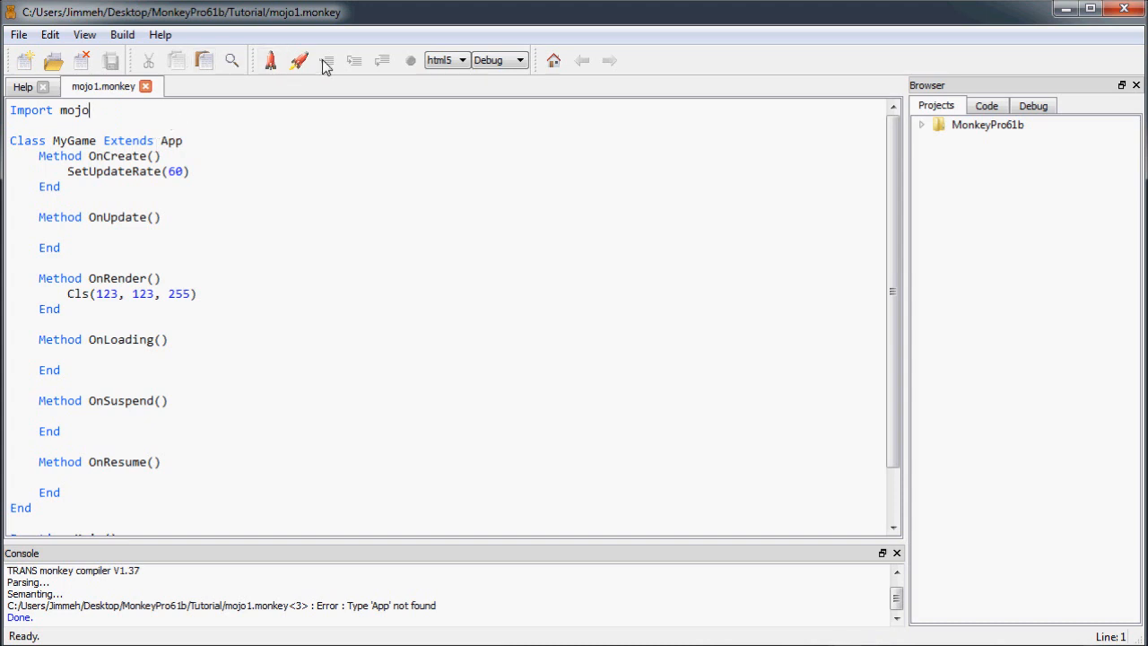
# Build and run the HTML5 game so its light blue canvas opens in Chrome.
pyautogui.click(299, 61)
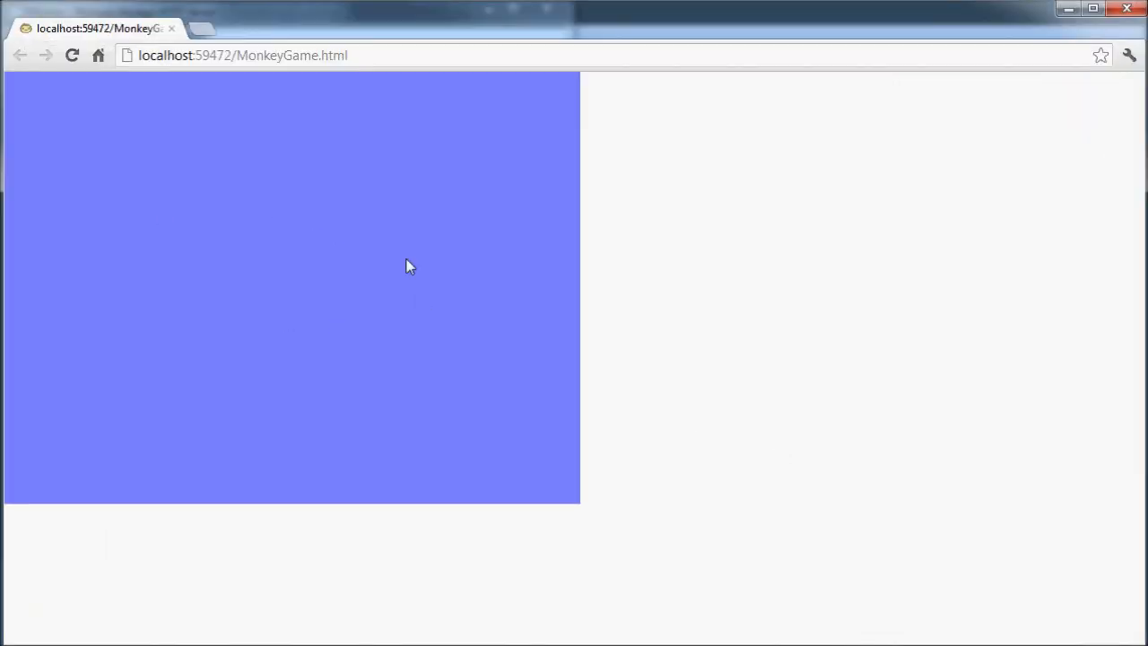
pyautogui.moveTo(452, 267)
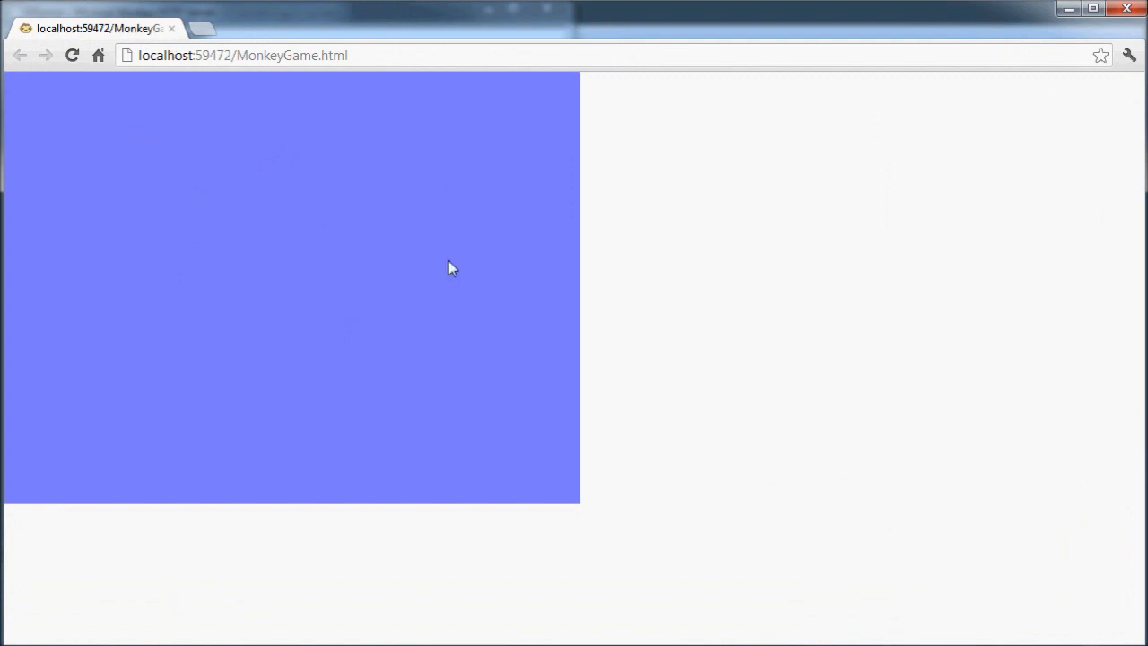
pyautogui.moveTo(210, 410)
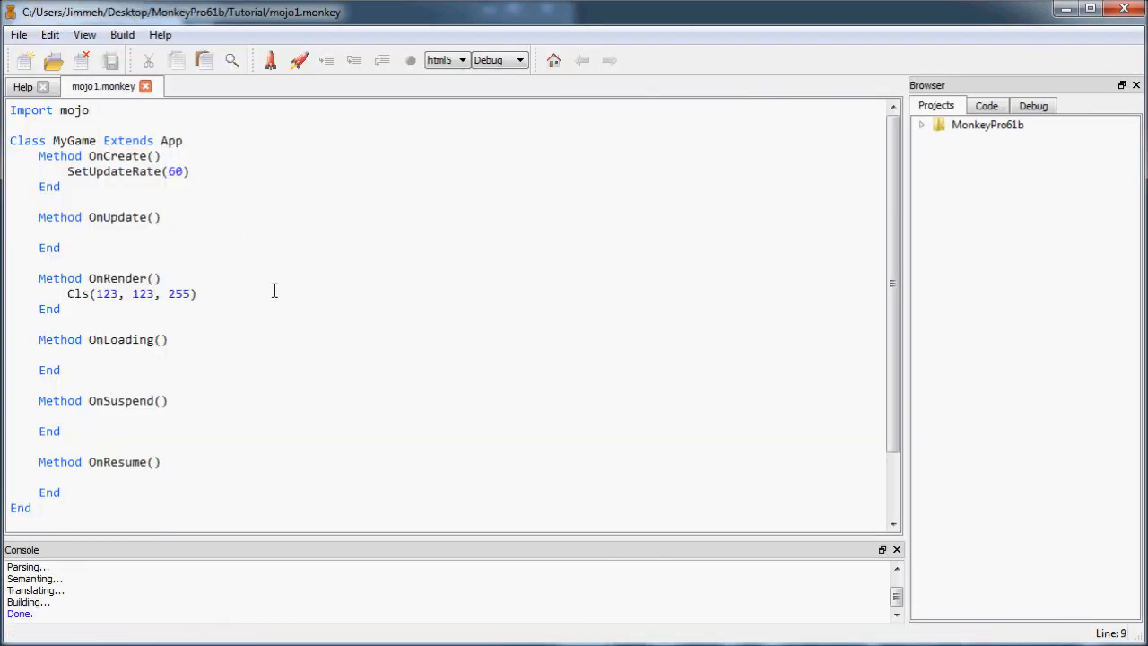
pyautogui.scroll(-3)
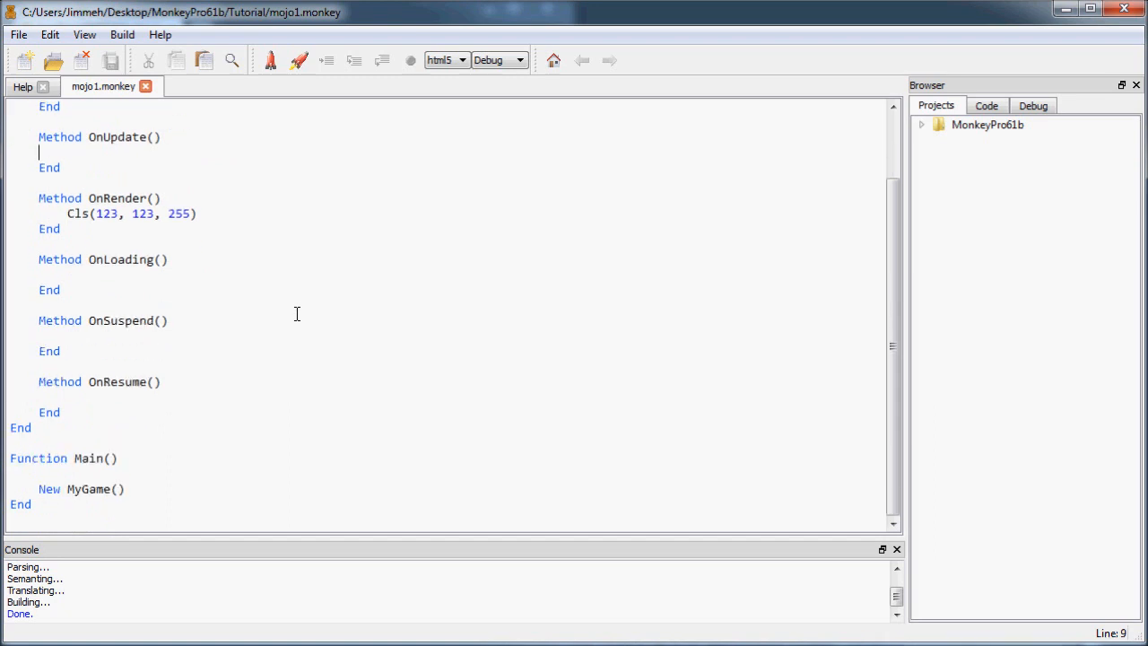
pyautogui.scroll(3)
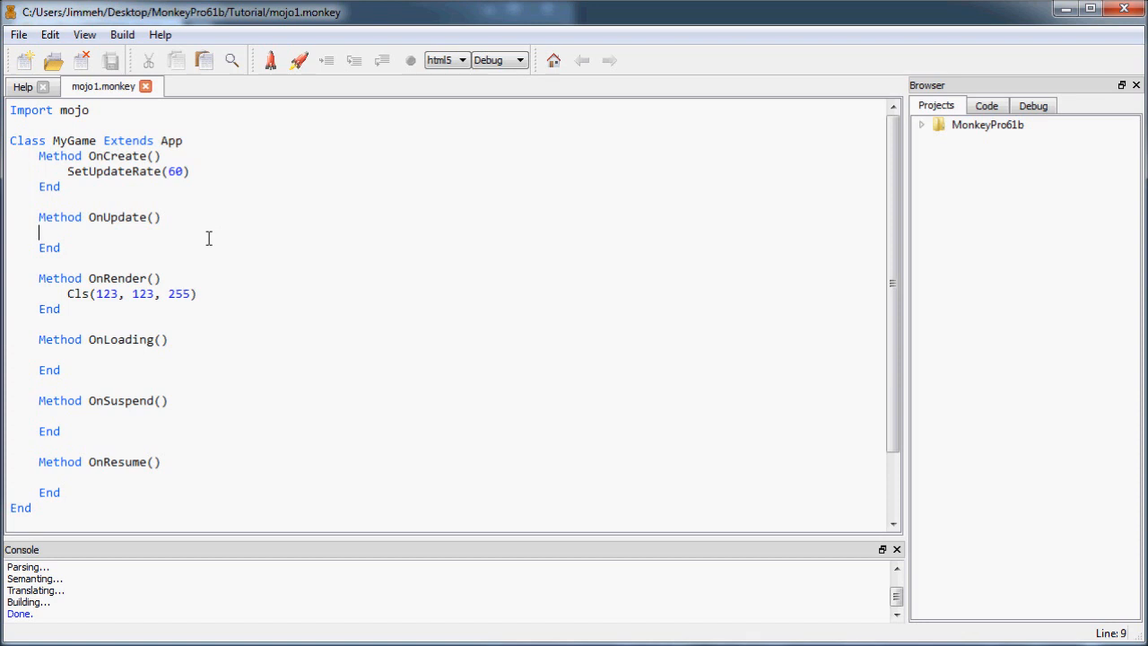
pyautogui.moveTo(172, 229)
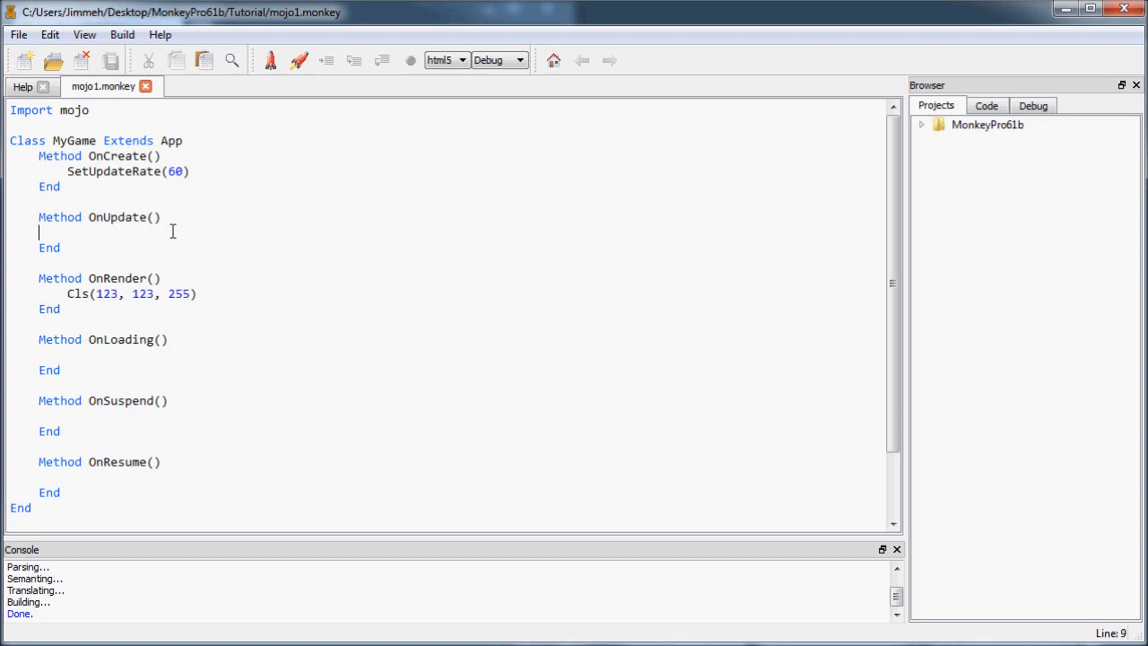